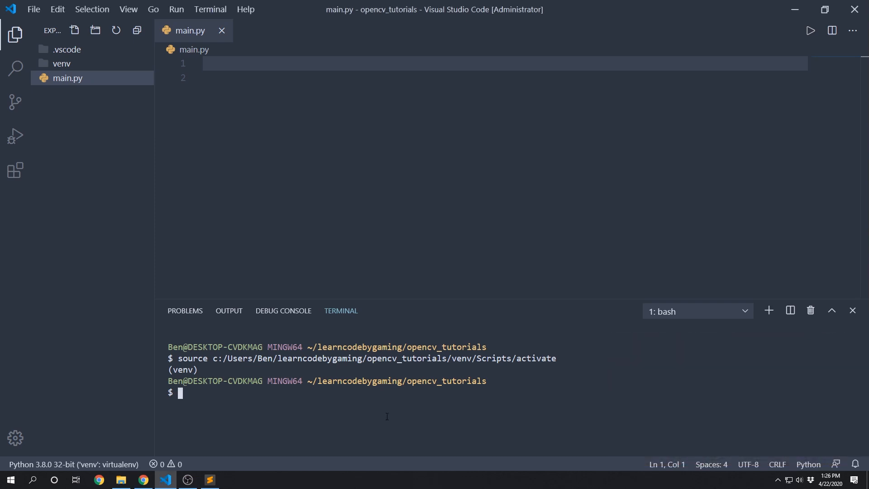
# Step: Install opencv-python with pip and add import cv2 as line 1 of main.py
pyautogui.write('pip install opencv-python')
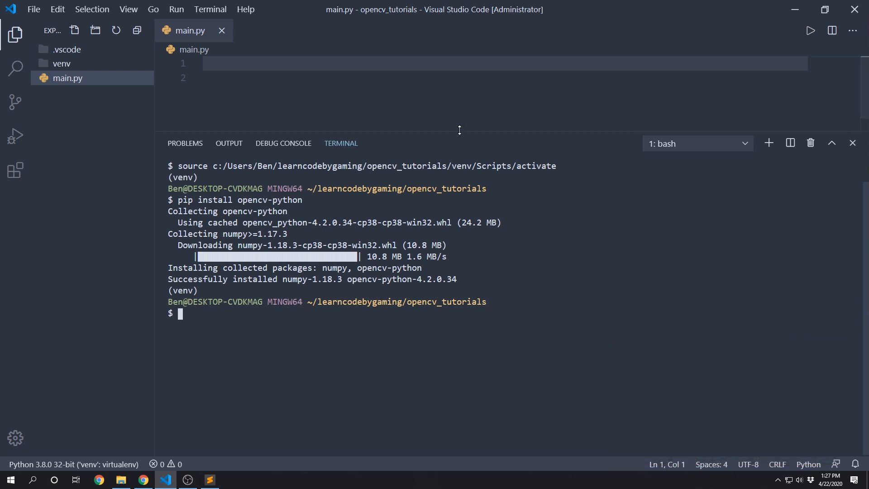
pyautogui.write('import cv2')
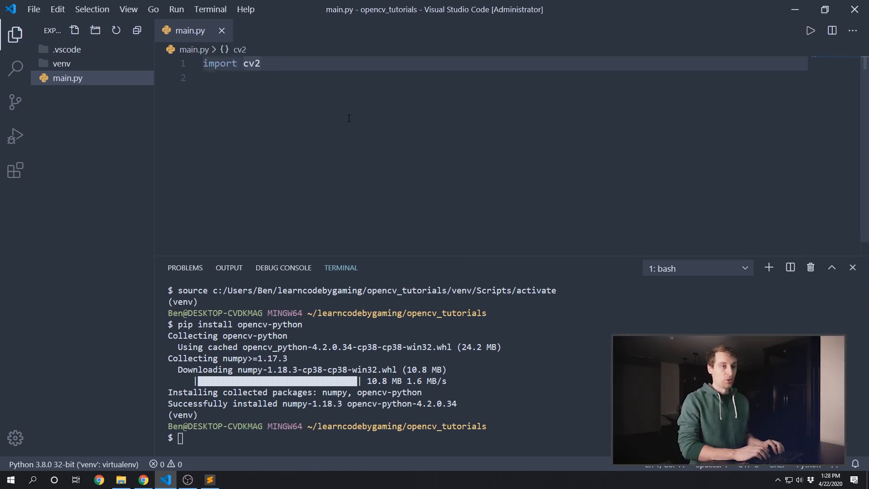
# Step: Alias the import as cv, save main.py, and start a numpy import line
pyautogui.write('as')
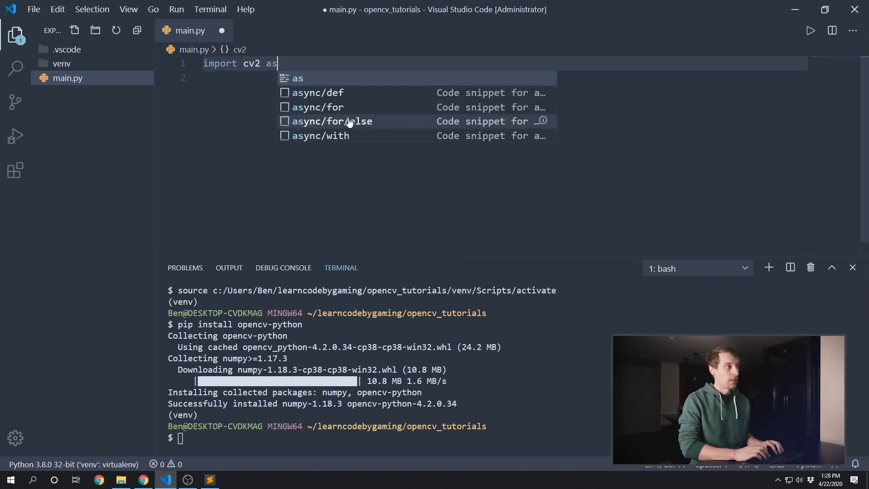
pyautogui.write('cv')
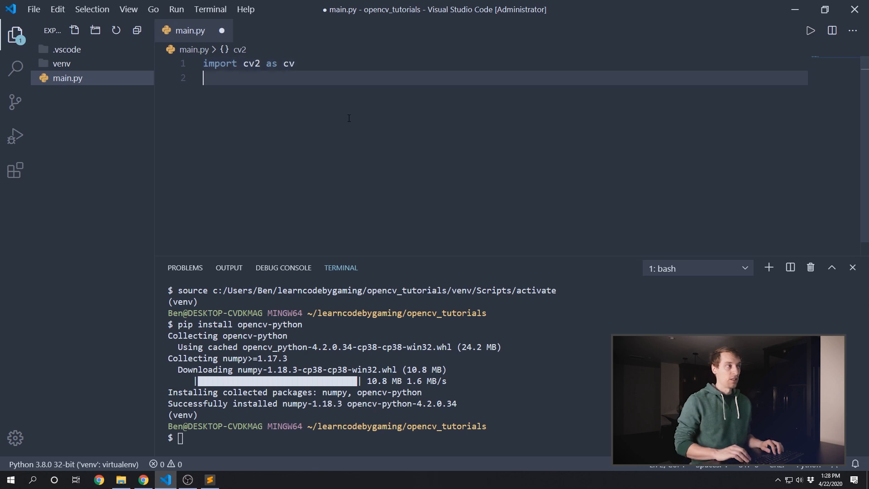
pyautogui.press('ctrl+s')
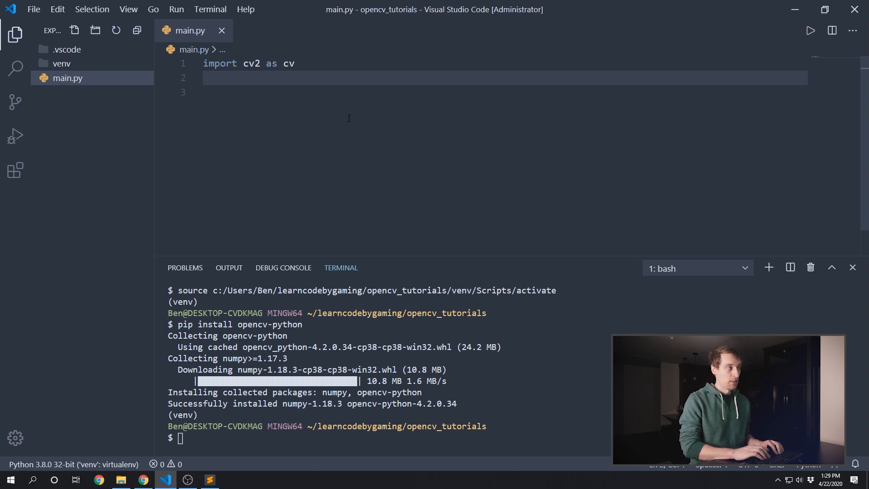
pyautogui.write('import nu')
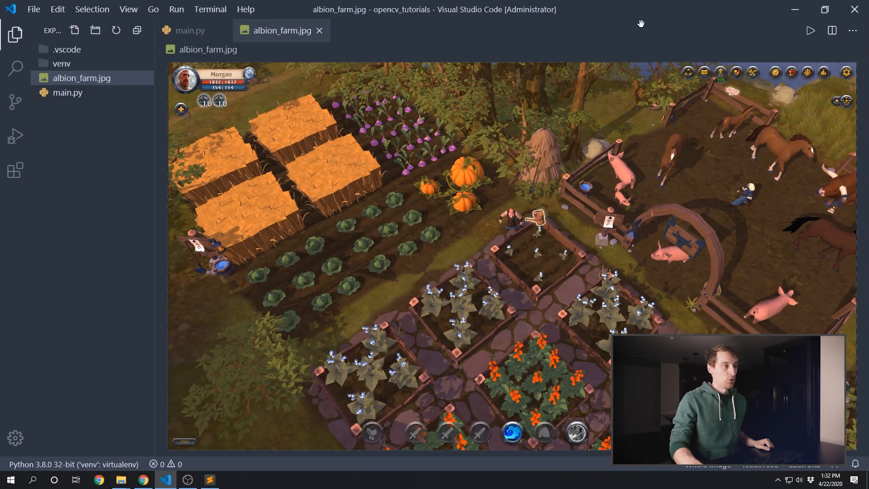
pyautogui.moveTo(608, 230)
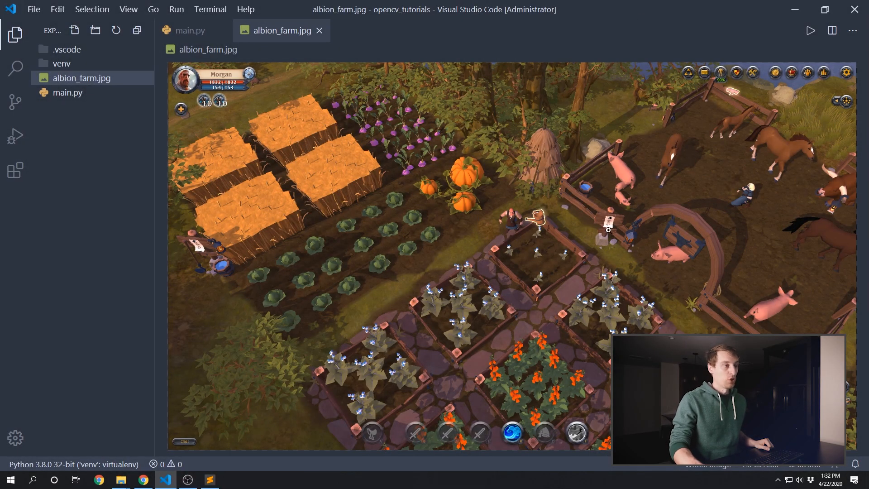
pyautogui.moveTo(619, 23)
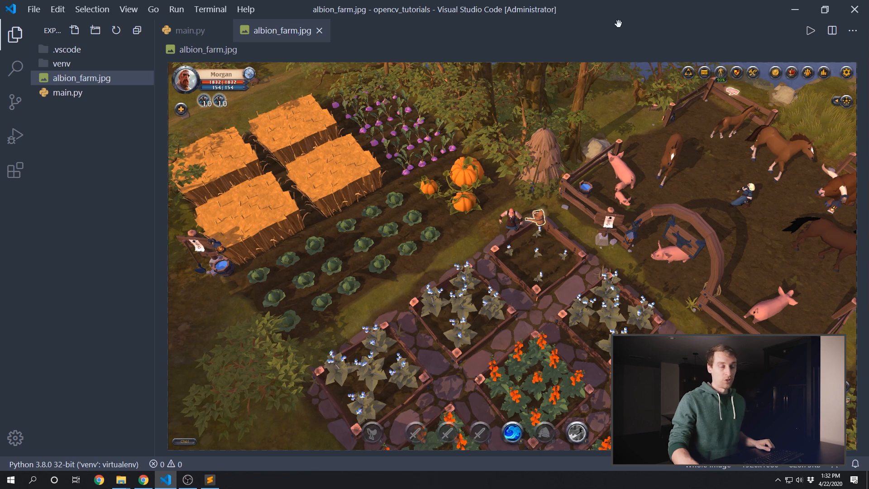
pyautogui.moveTo(617, 154)
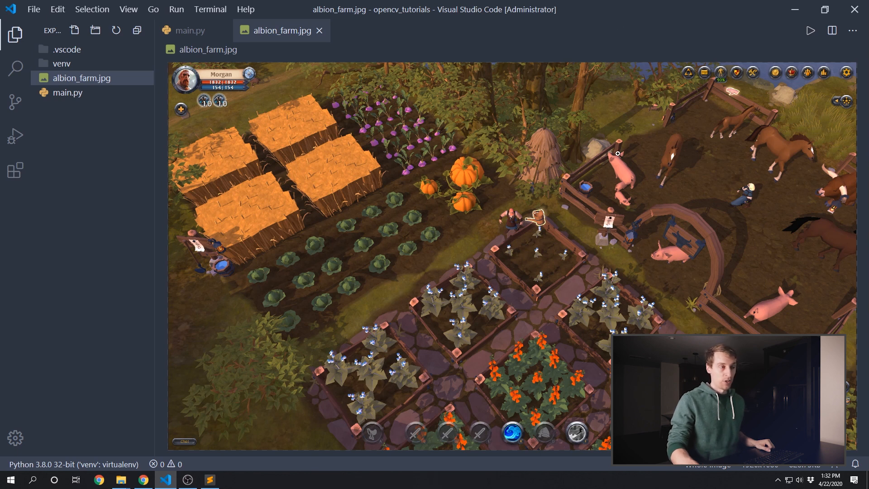
pyautogui.moveTo(611, 150)
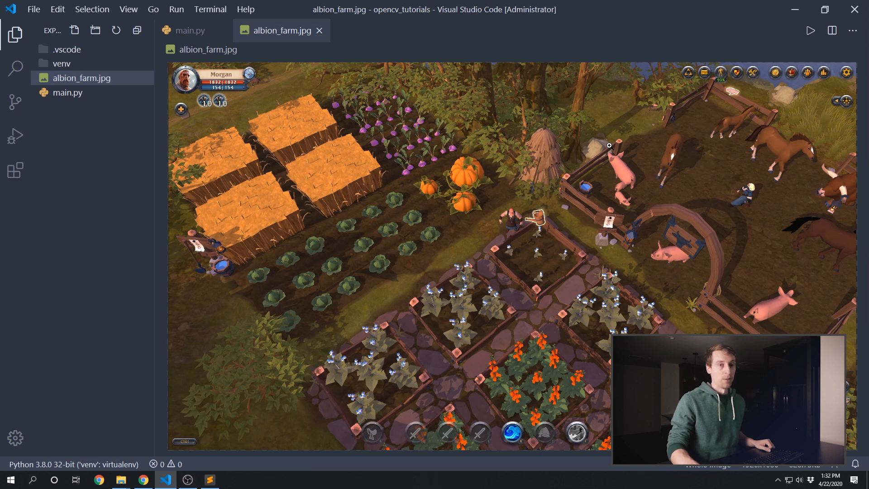
pyautogui.moveTo(563, 150)
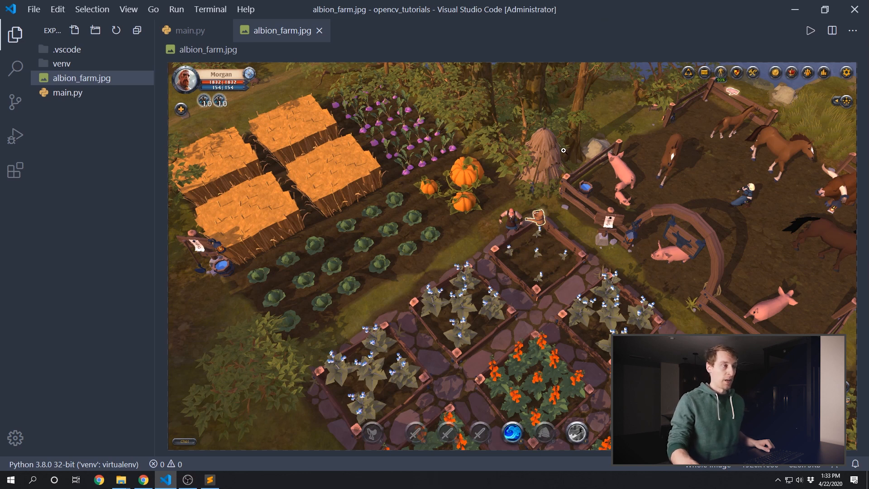
pyautogui.moveTo(568, 148)
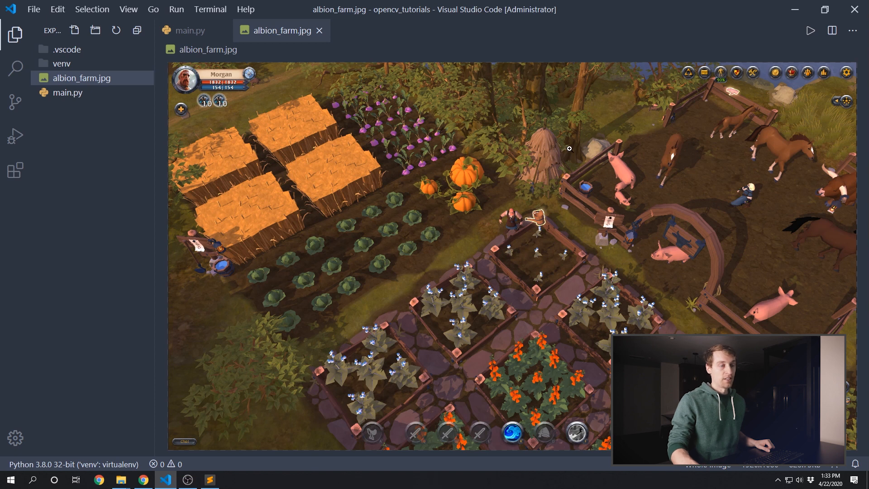
pyautogui.moveTo(562, 175)
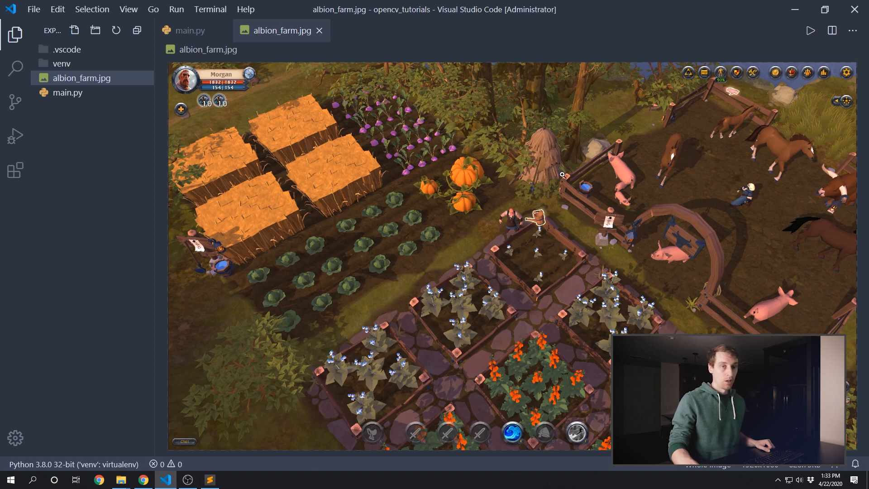
pyautogui.moveTo(565, 178)
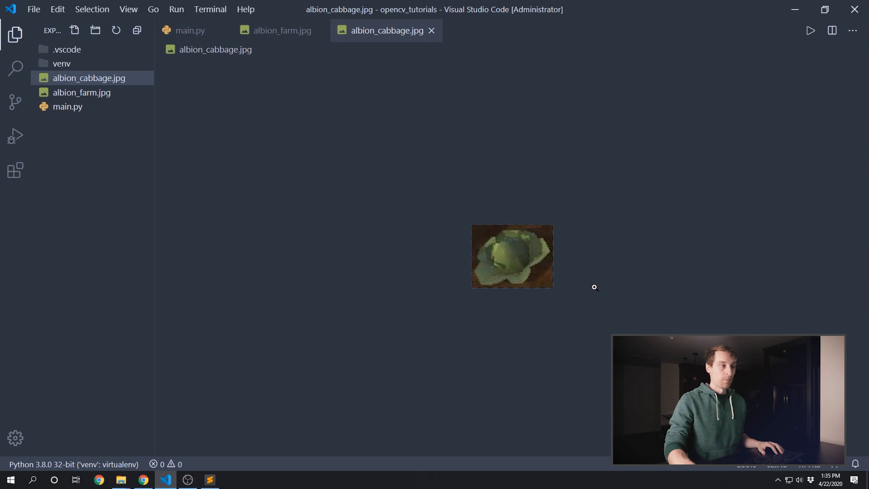
pyautogui.moveTo(602, 292)
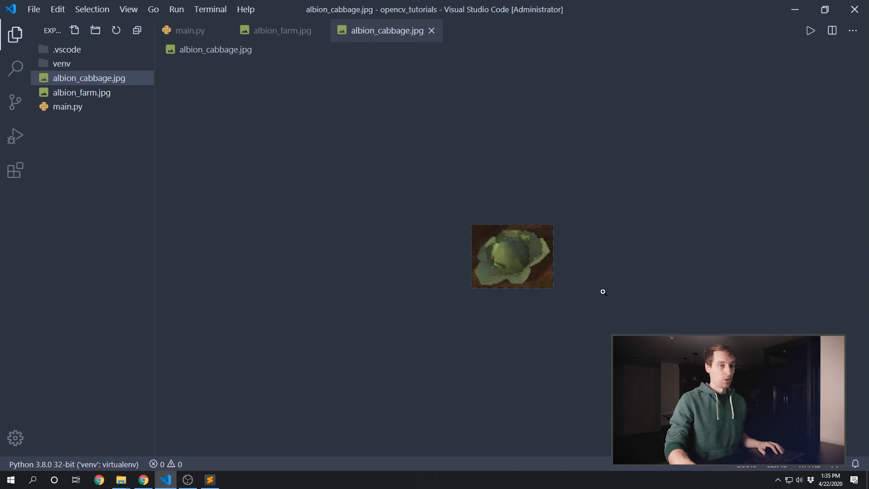
# Step: Switch to the browser showing PyAutoGUI's screenshot functions documentation
pyautogui.click(143, 479)
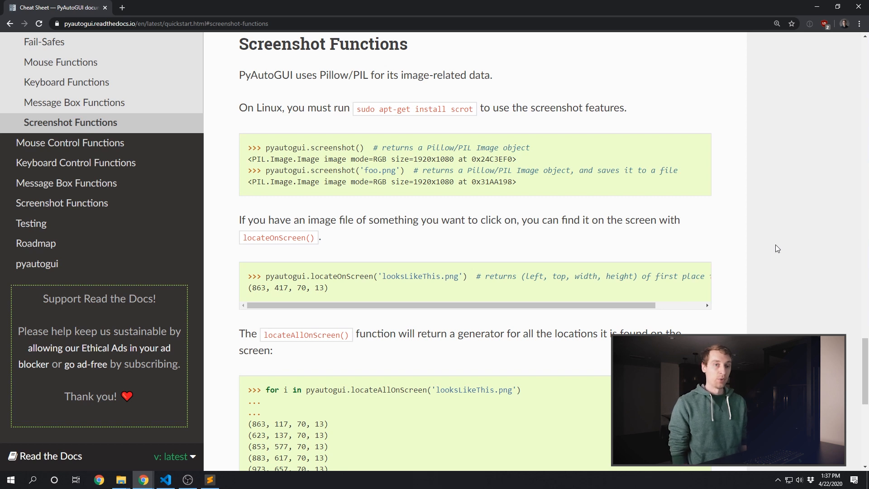
pyautogui.moveTo(340, 258)
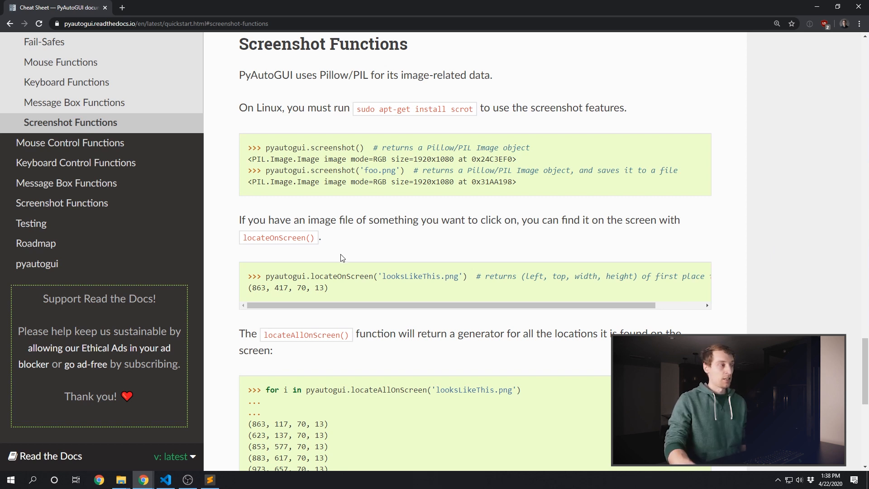
# Step: Read the locate functions' confidence note and follow its OpenCV link
pyautogui.doubleClick(277, 238)
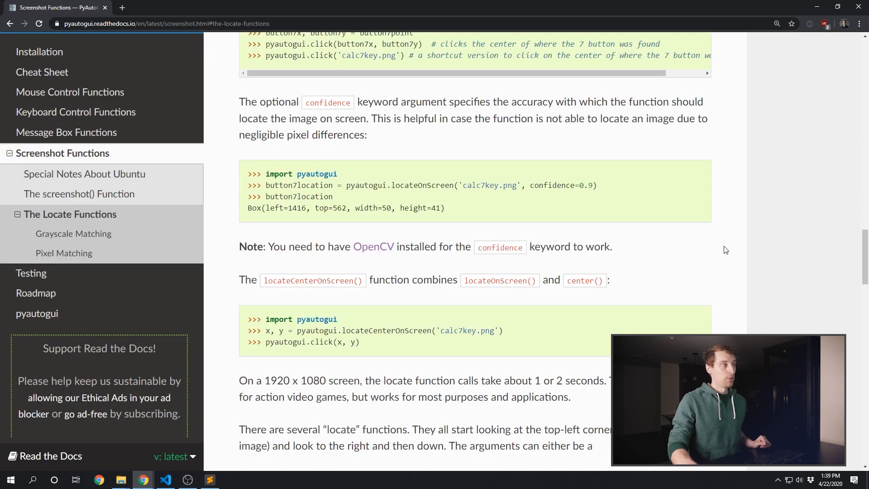
pyautogui.moveTo(681, 242)
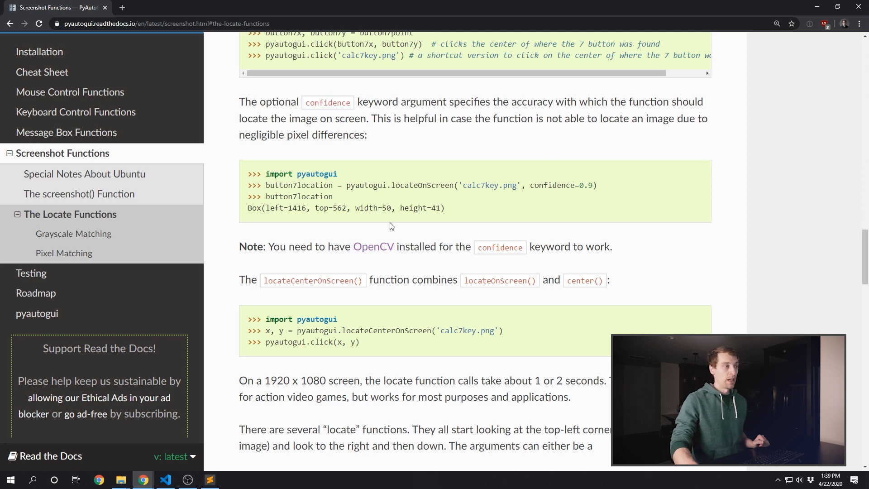
pyautogui.moveTo(402, 250)
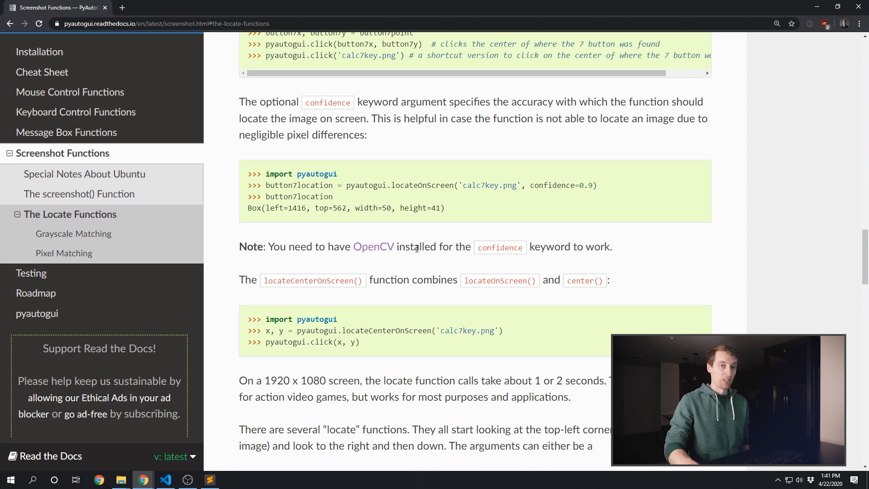
pyautogui.click(373, 247)
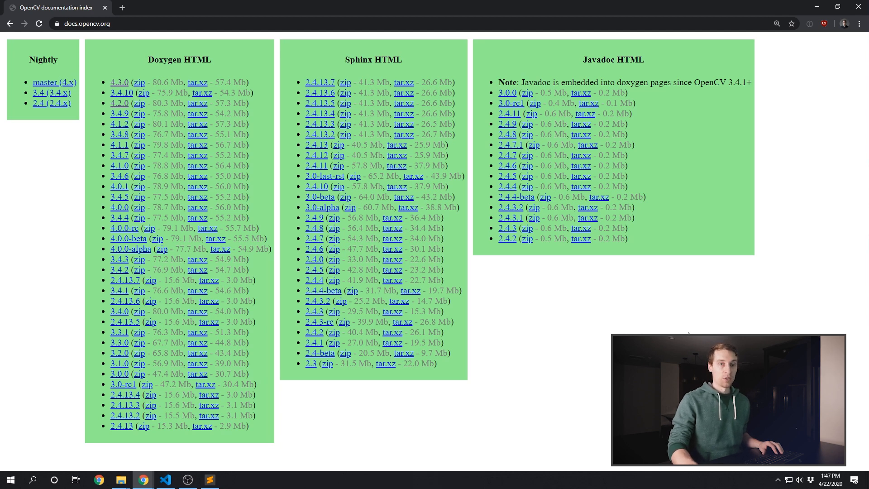
# Step: Zoom in on the docs.opencv.org Doxygen HTML version list
pyautogui.press('ctrl+plus')
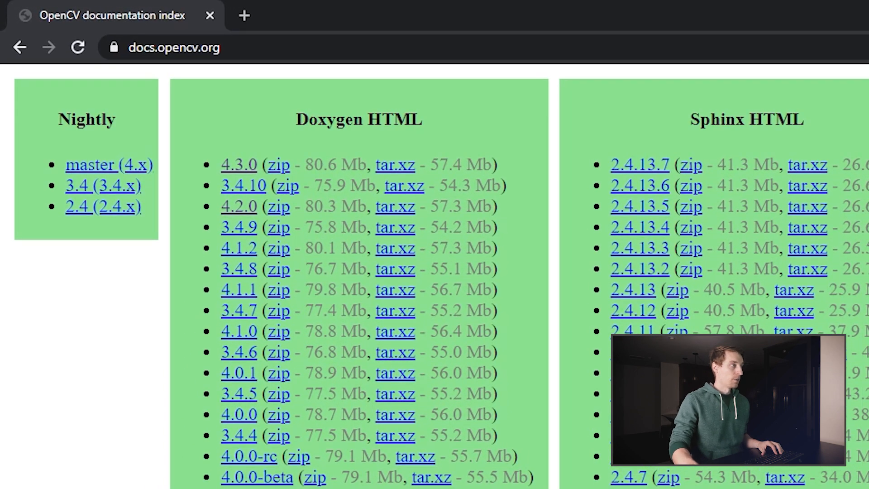
pyautogui.moveTo(491, 113)
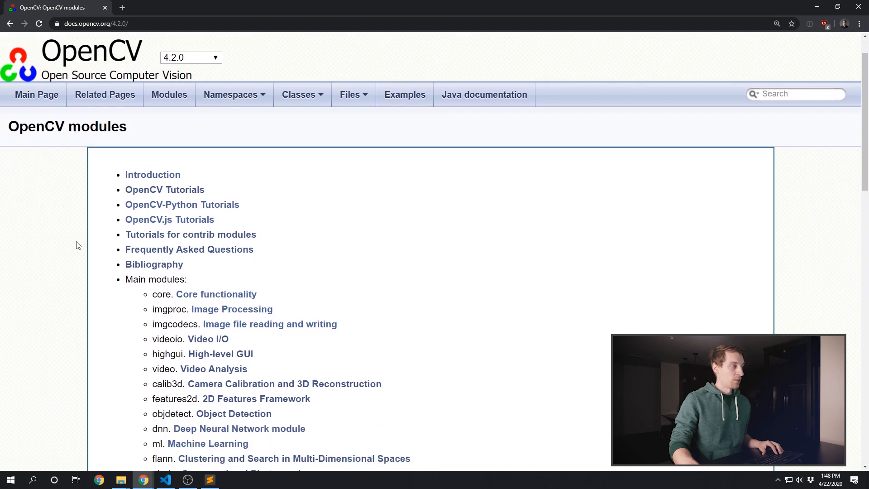
# Step: Drill through Image Processing and Object Detection to the cv::matchTemplate reference
pyautogui.scroll(-3)
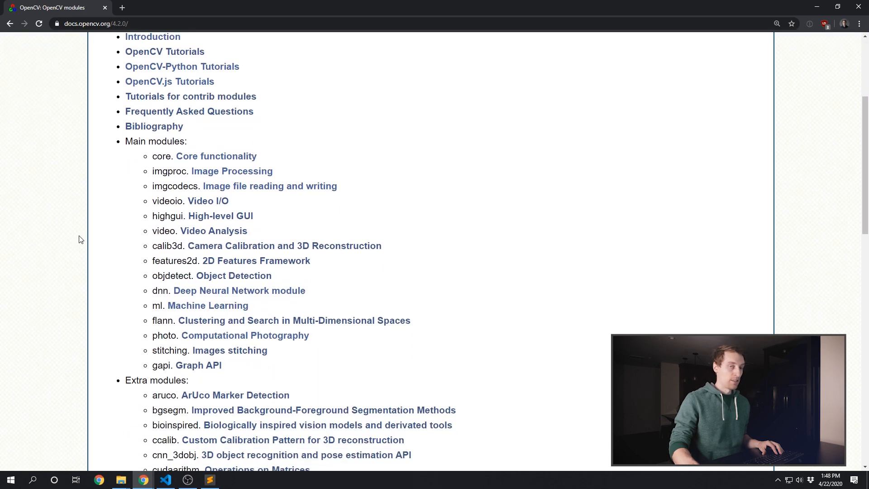
pyautogui.moveTo(142, 220)
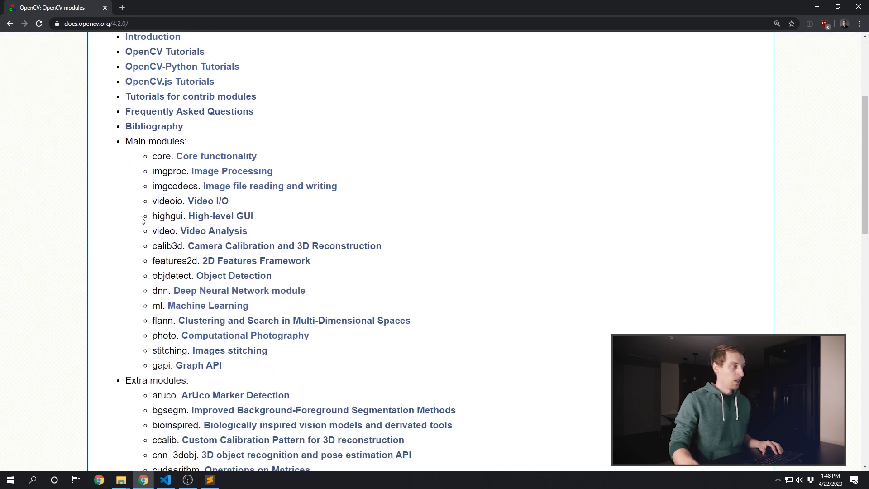
pyautogui.moveTo(343, 163)
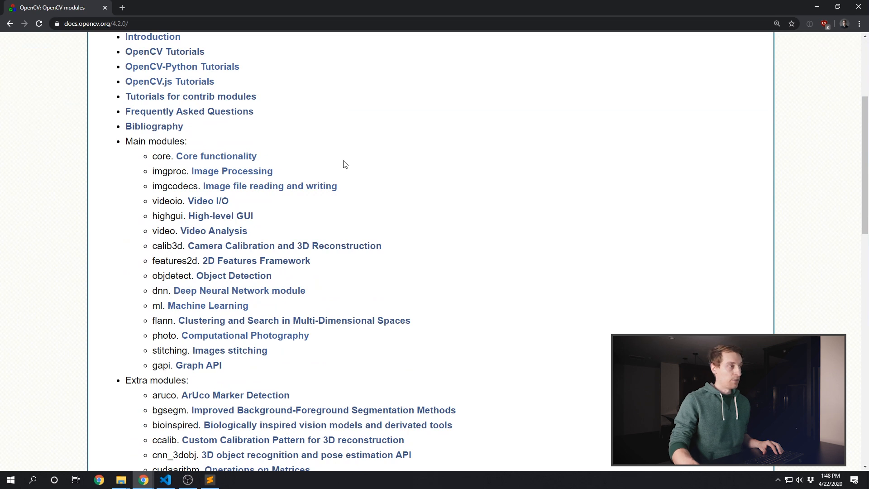
pyautogui.click(231, 170)
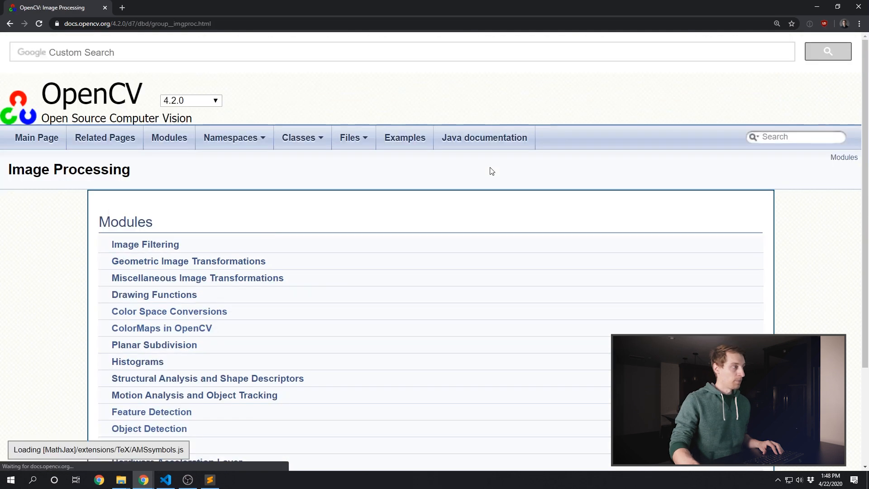
pyautogui.scroll(-3)
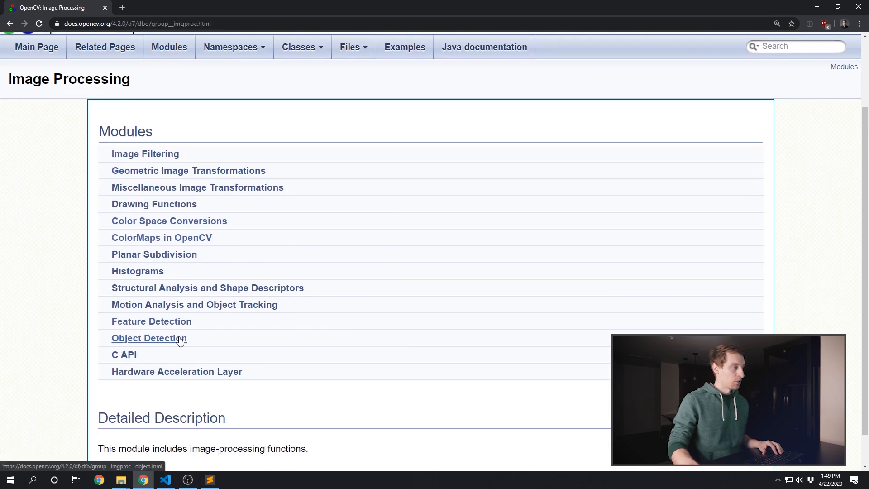
pyautogui.click(149, 338)
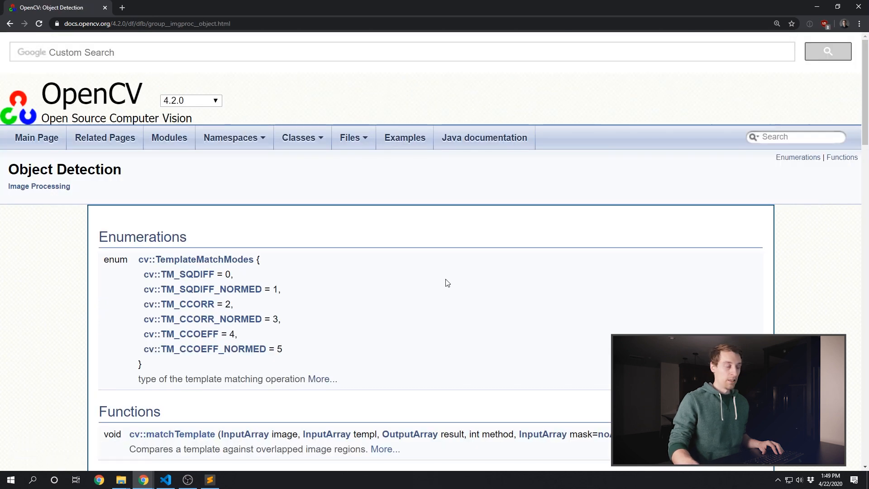
pyautogui.scroll(-3)
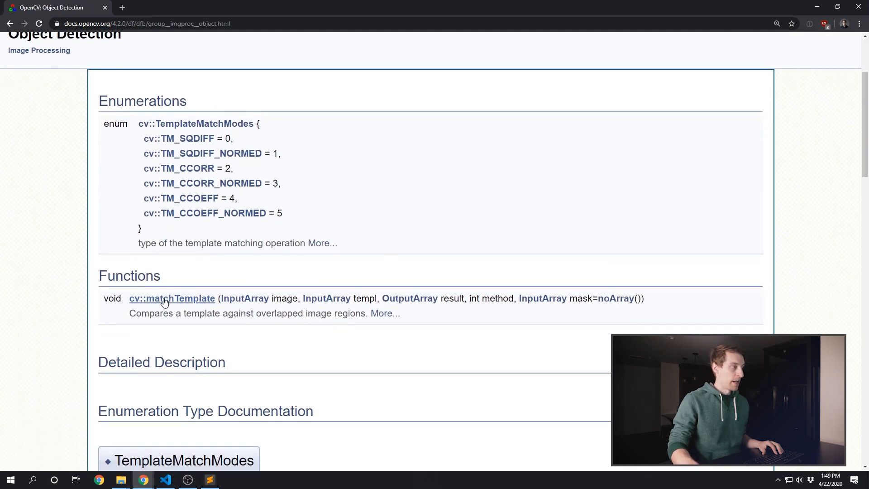
pyautogui.click(172, 298)
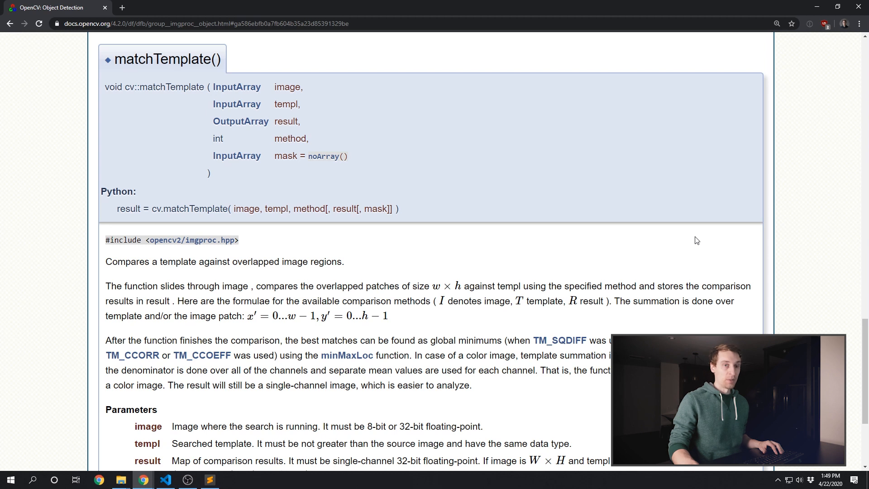
pyautogui.moveTo(647, 248)
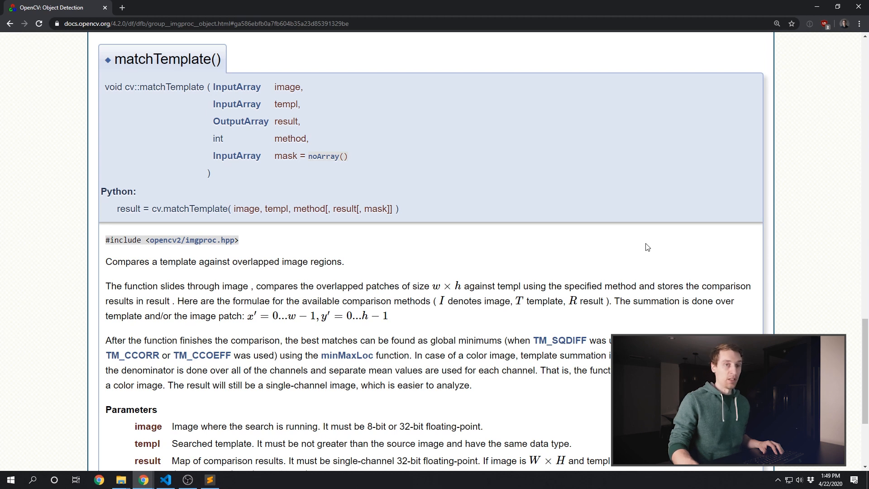
pyautogui.moveTo(163, 199)
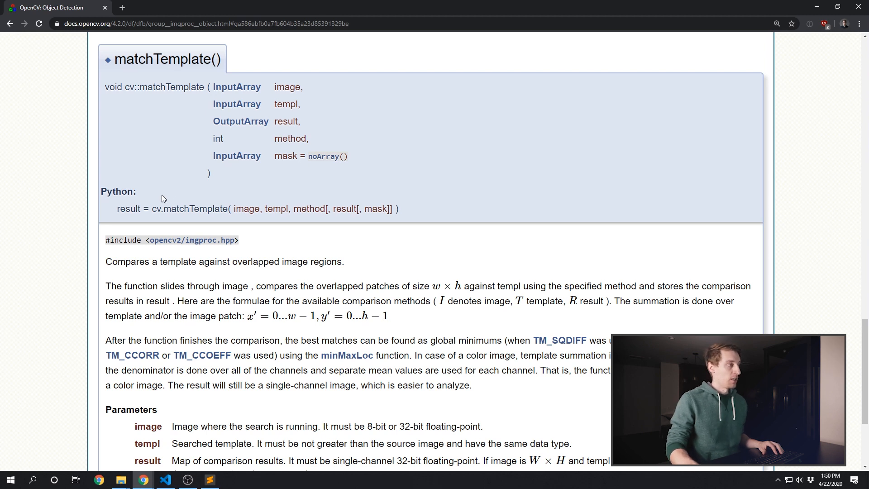
pyautogui.doubleClick(118, 191)
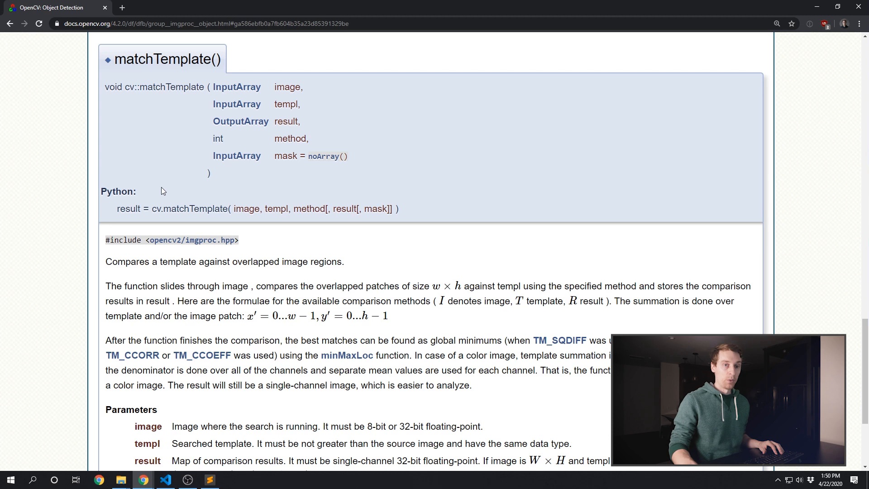
pyautogui.moveTo(164, 186)
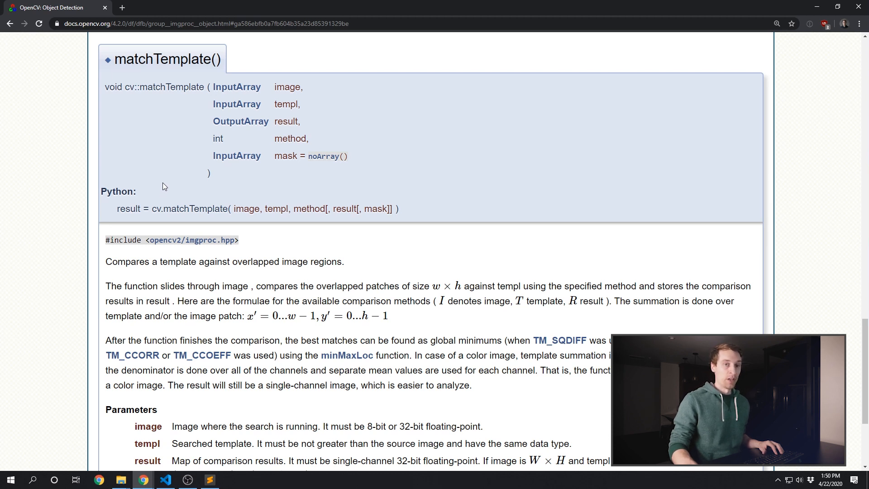
pyautogui.moveTo(503, 200)
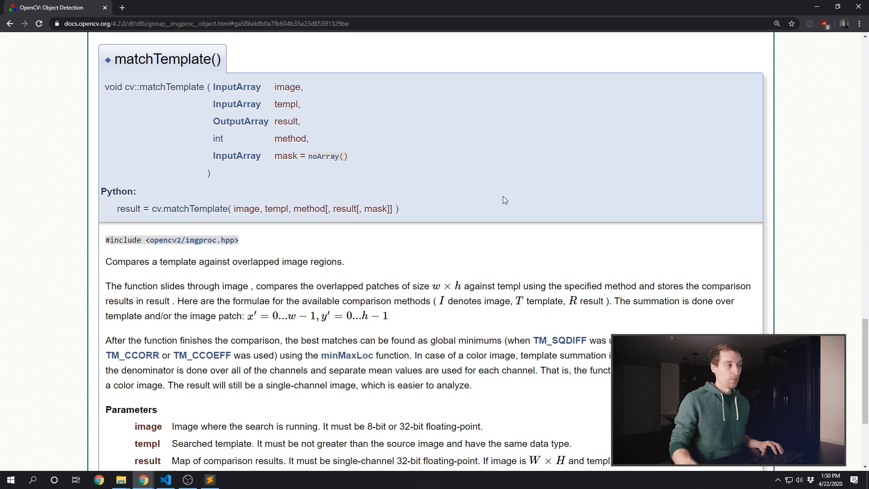
pyautogui.moveTo(481, 200)
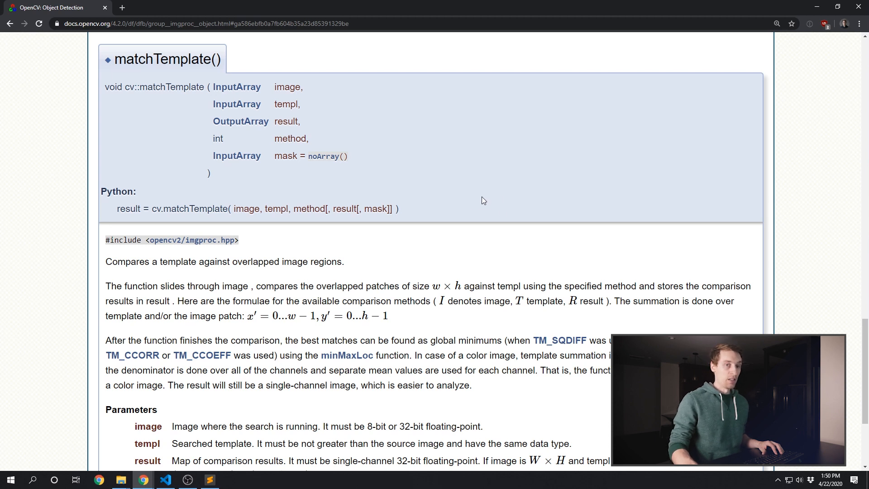
pyautogui.moveTo(455, 212)
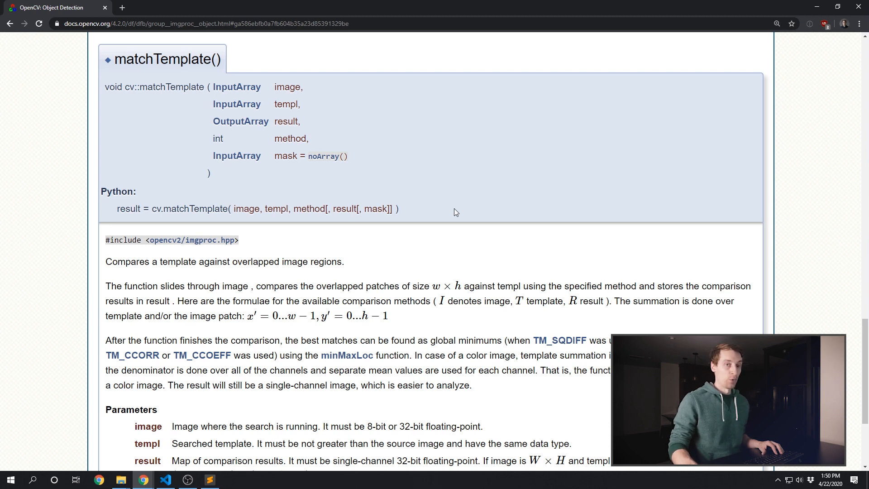
pyautogui.moveTo(433, 231)
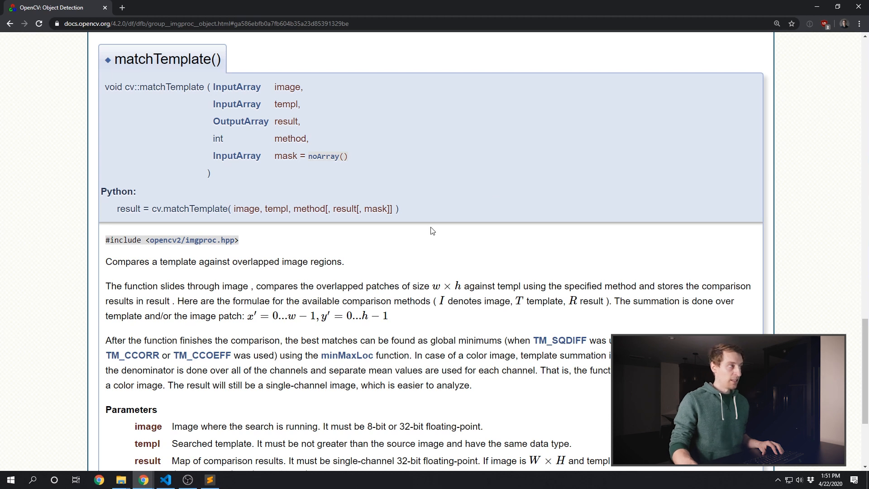
pyautogui.moveTo(286, 185)
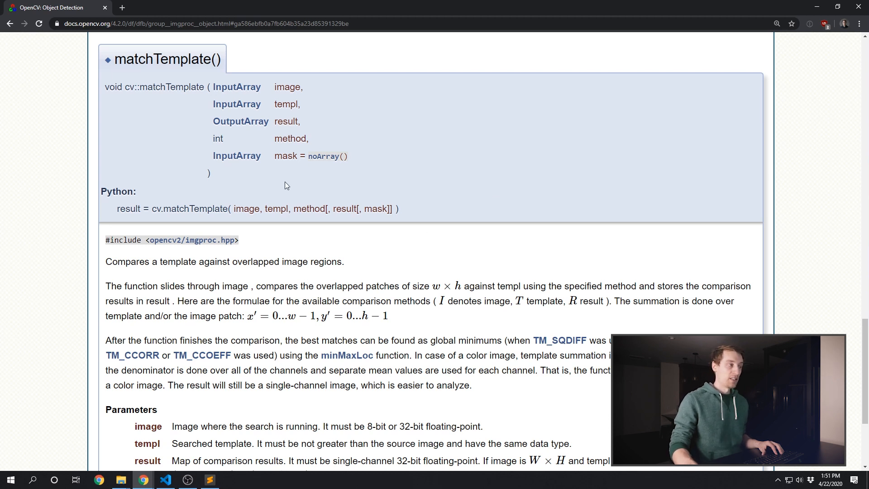
pyautogui.doubleClick(245, 209)
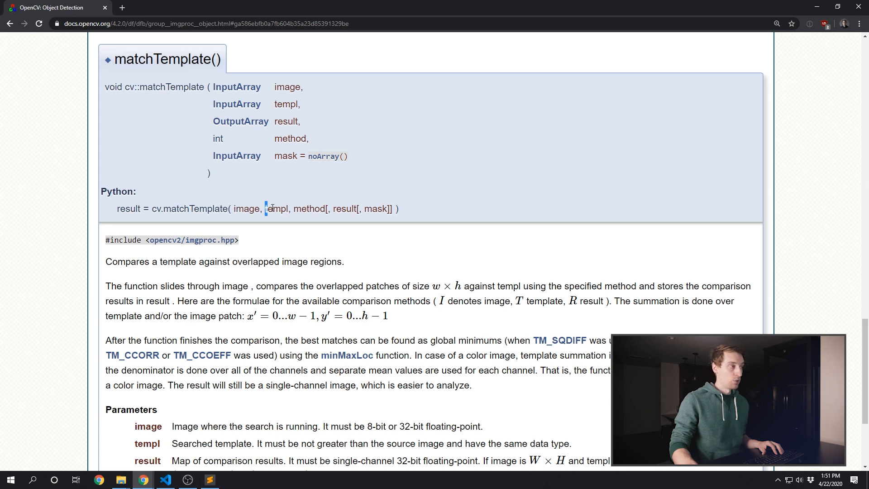
pyautogui.doubleClick(276, 209)
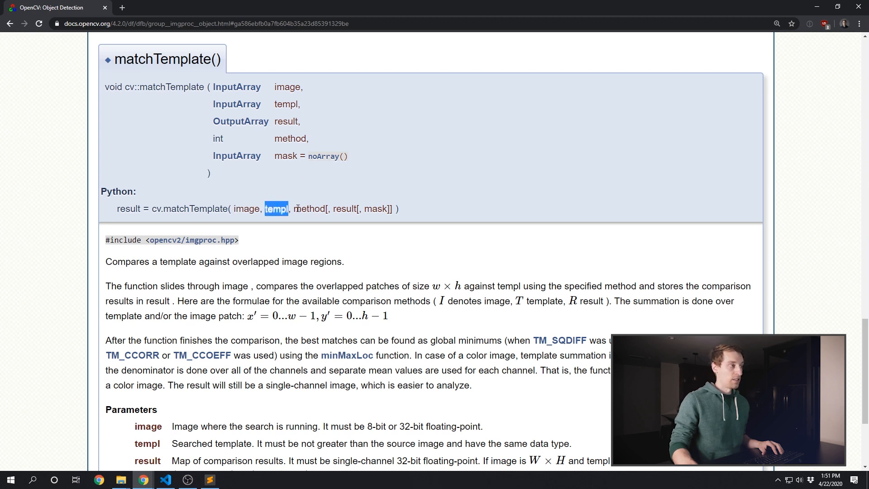
pyautogui.doubleClick(309, 209)
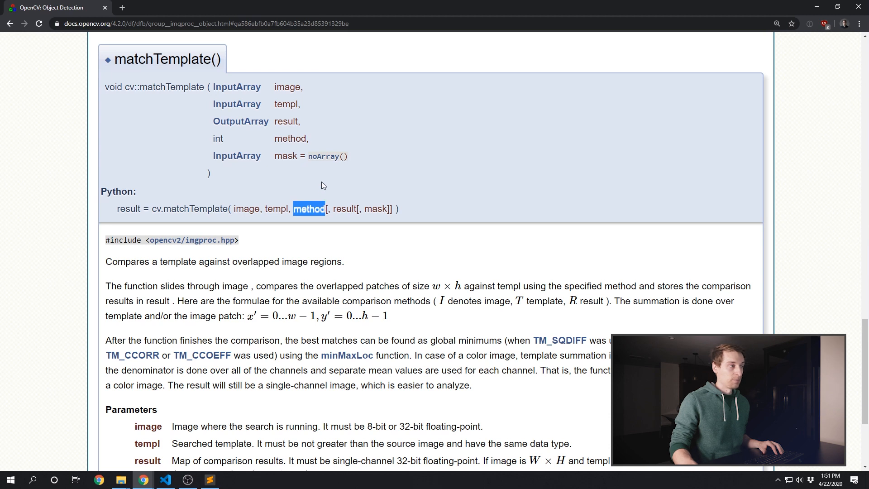
pyautogui.doubleClick(128, 209)
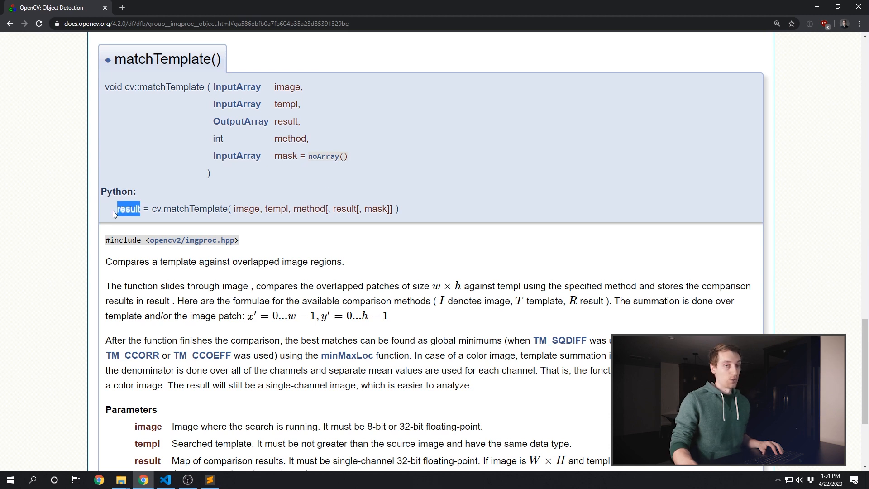
pyautogui.scroll(-3)
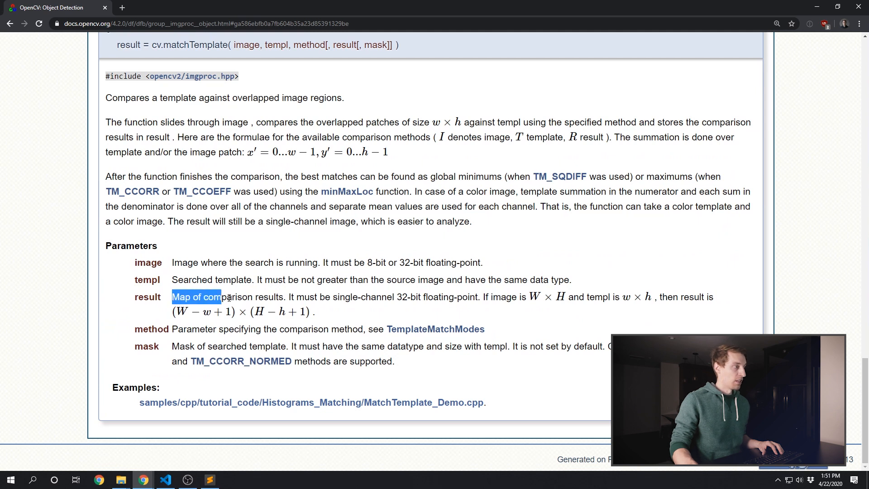
pyautogui.scroll(3)
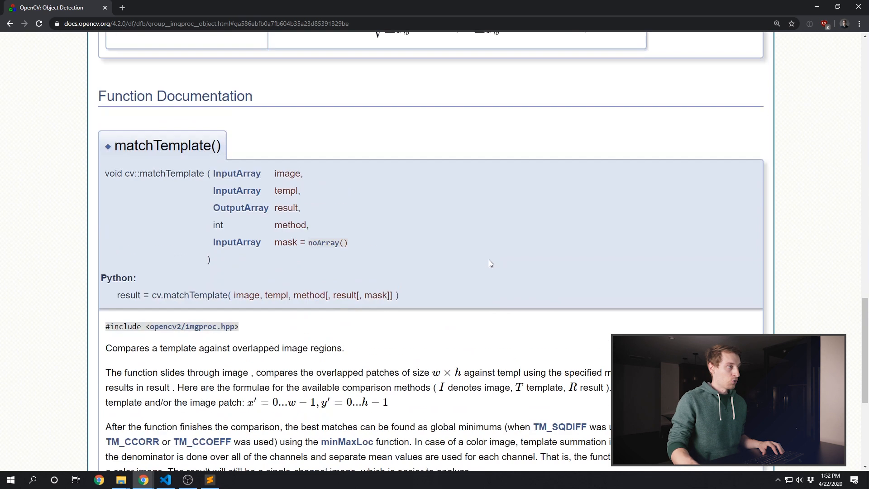
pyautogui.scroll(3)
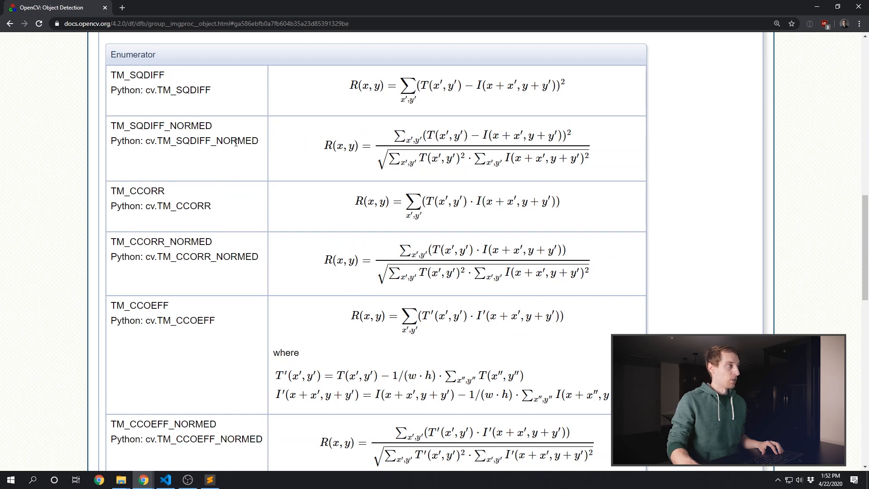
pyautogui.scroll(-3)
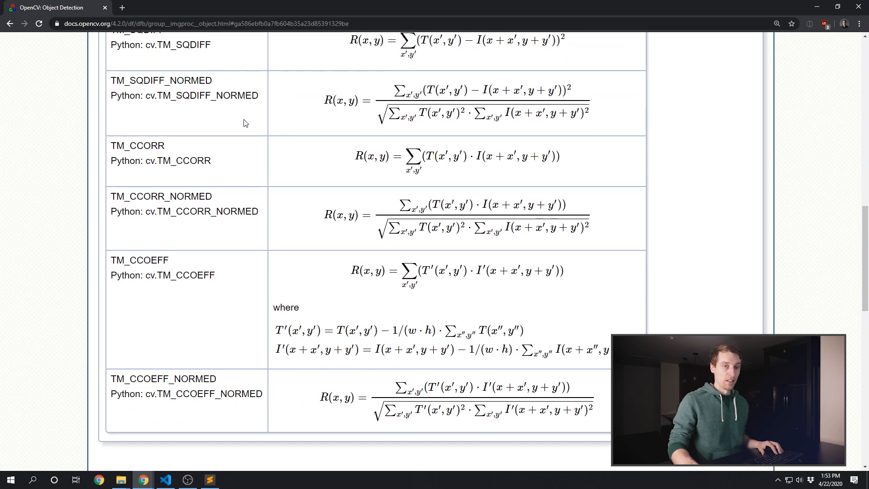
pyautogui.moveTo(248, 132)
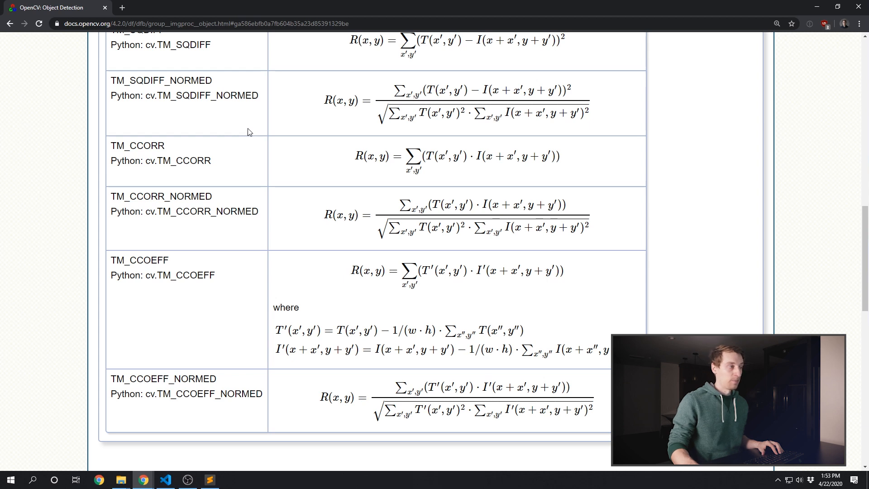
pyautogui.scroll(3)
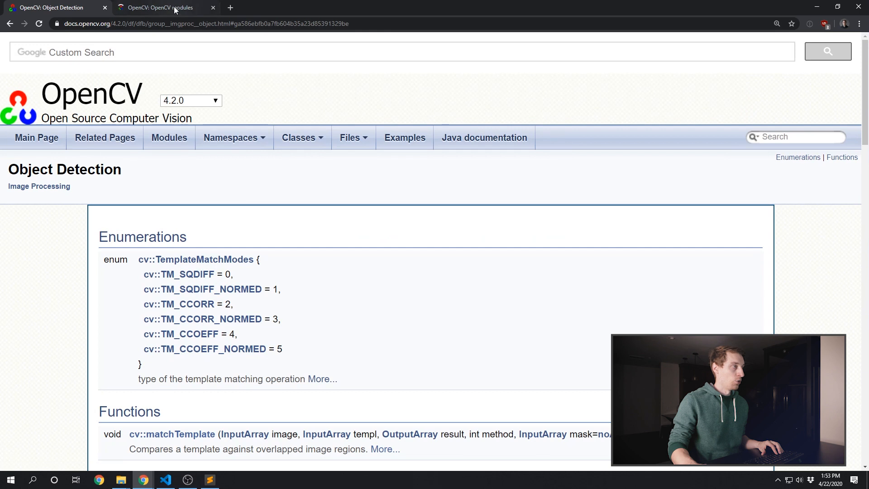
# Step: From the modules tab, follow OpenCV-Python Tutorials, Image Processing, then Template Matching
pyautogui.click(161, 7)
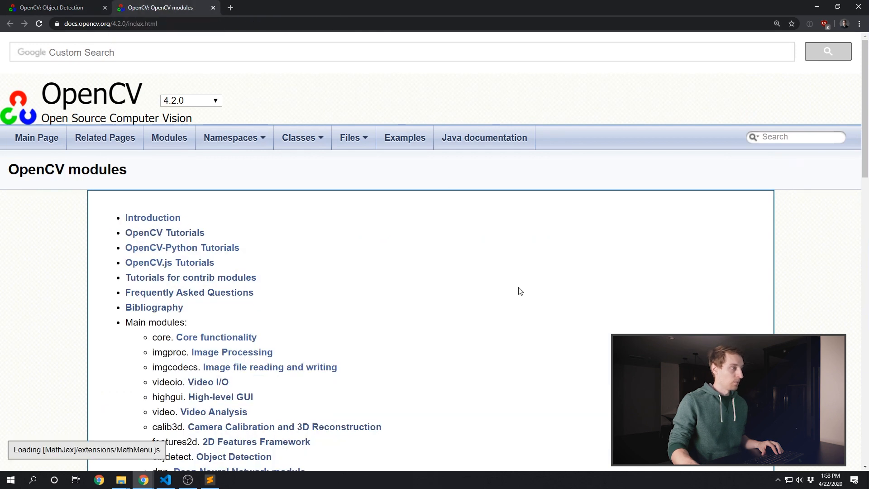
pyautogui.moveTo(225, 251)
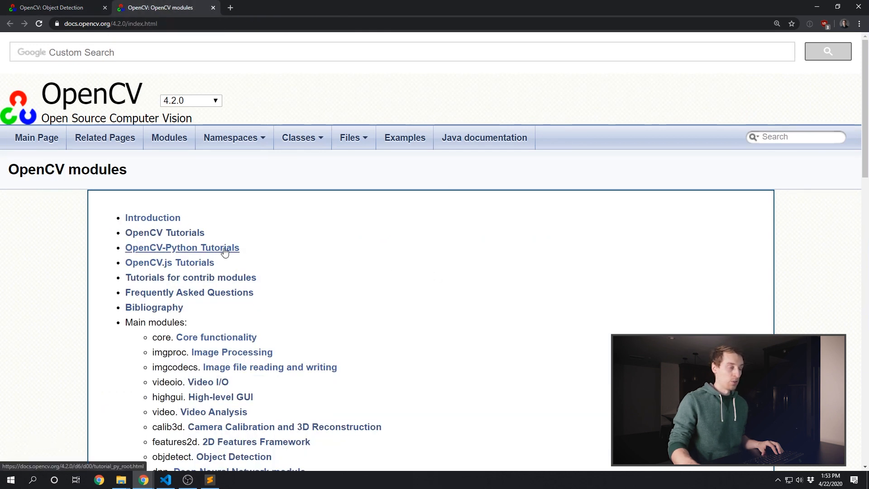
pyautogui.click(182, 247)
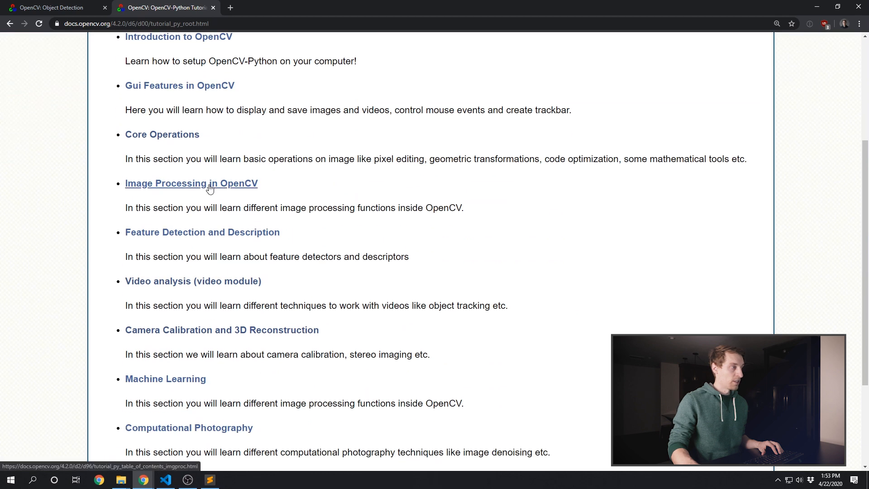
pyautogui.click(191, 184)
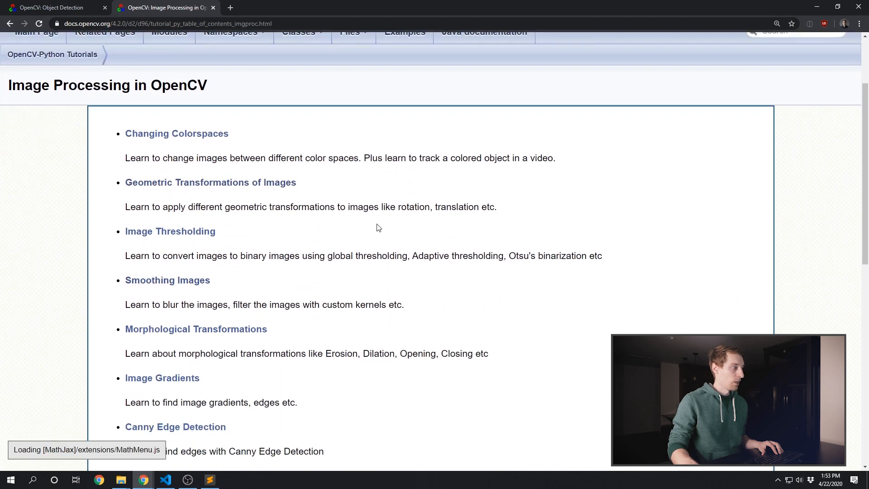
pyautogui.scroll(-3)
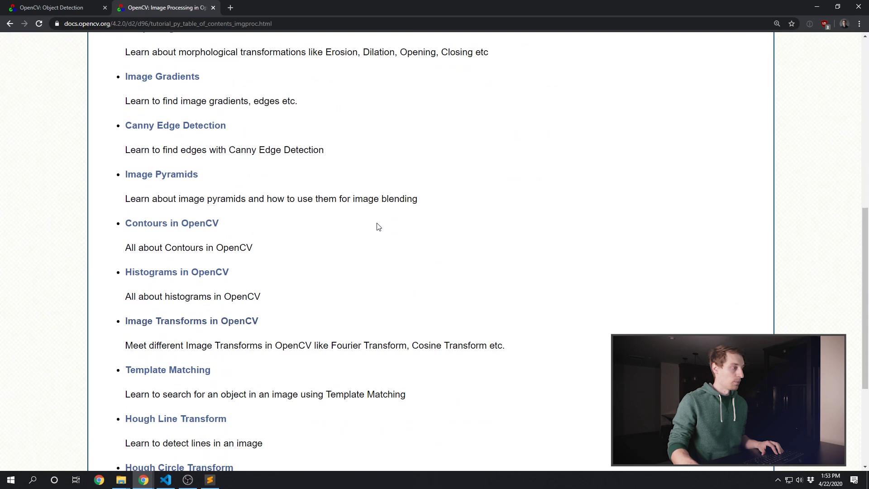
pyautogui.click(168, 370)
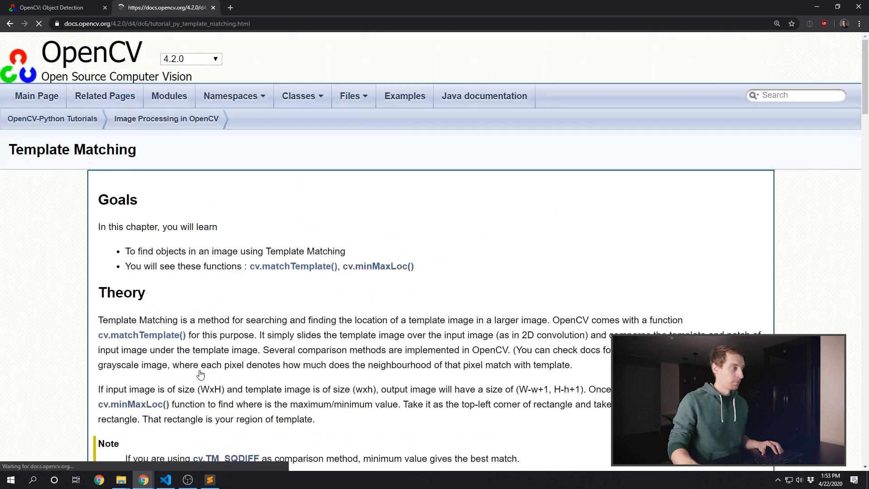
pyautogui.scroll(-3)
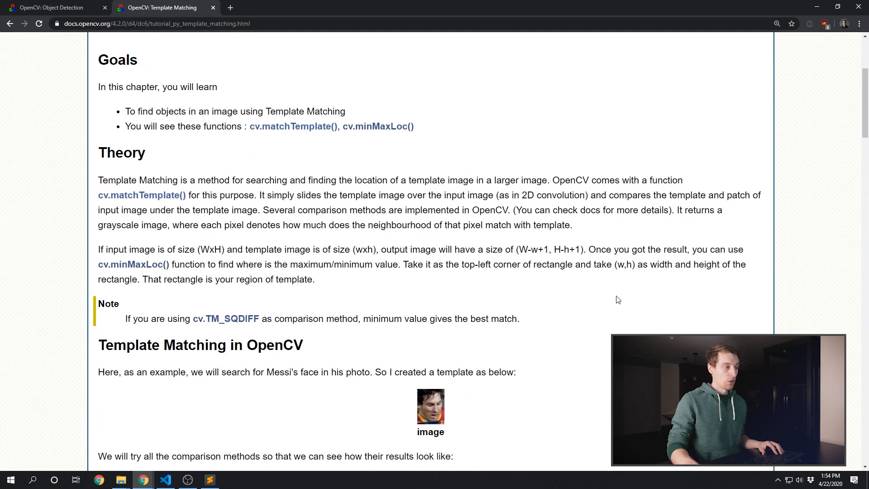
pyautogui.scroll(-3)
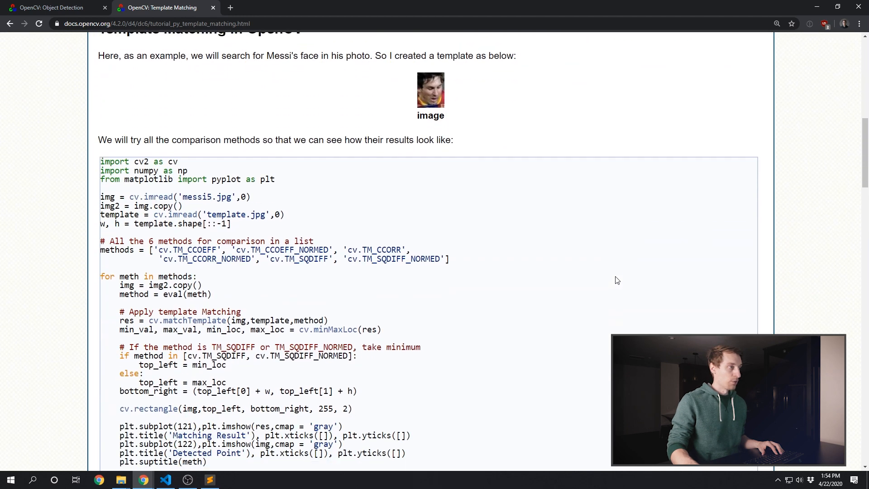
pyautogui.scroll(3)
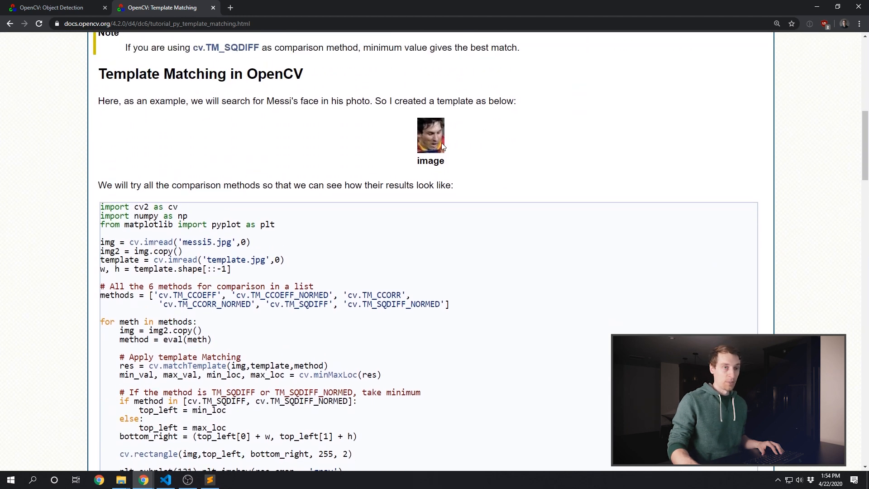
pyautogui.scroll(-3)
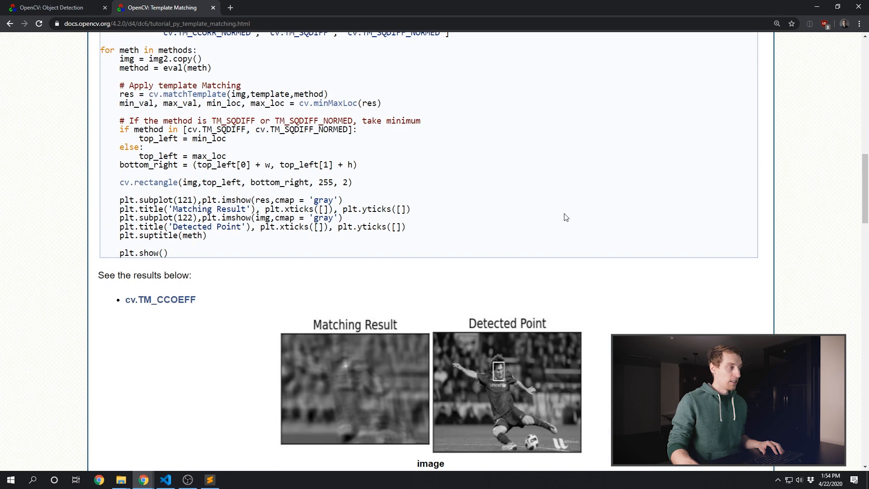
pyautogui.scroll(-3)
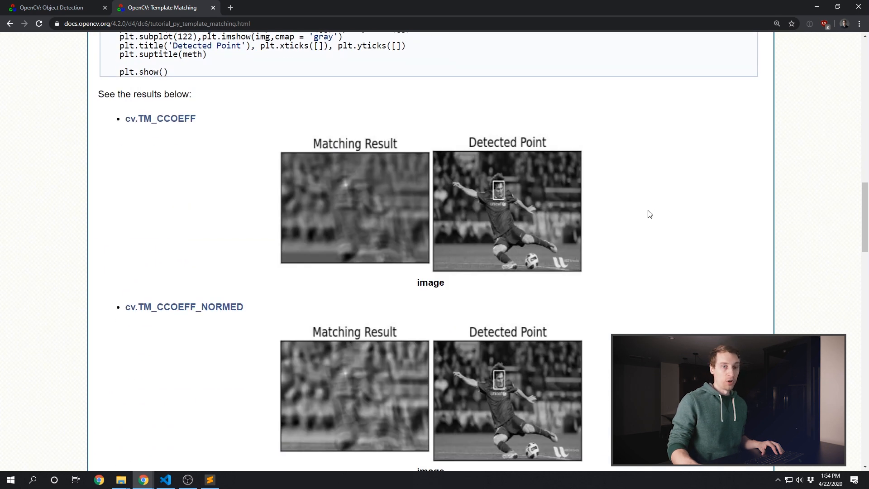
pyautogui.scroll(-3)
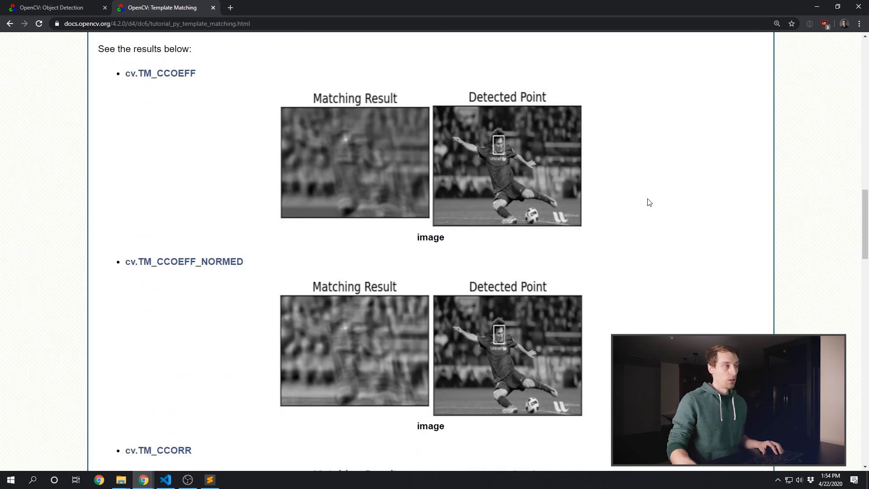
pyautogui.moveTo(346, 250)
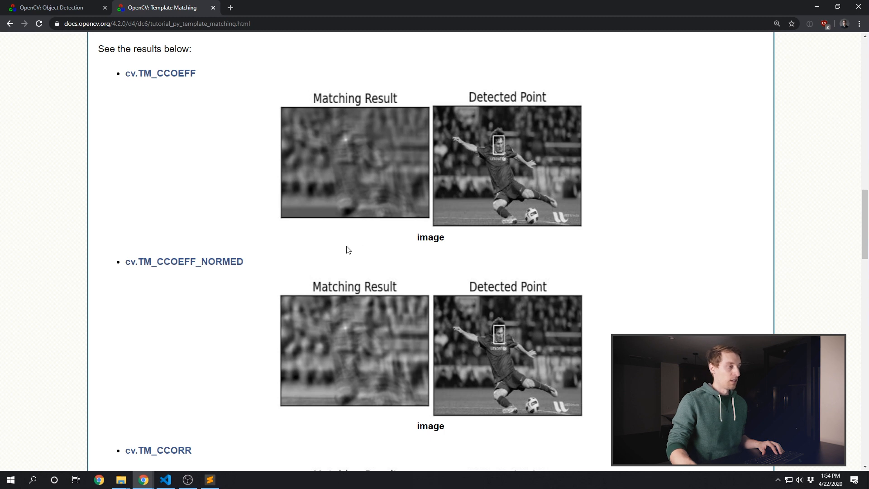
pyautogui.moveTo(347, 143)
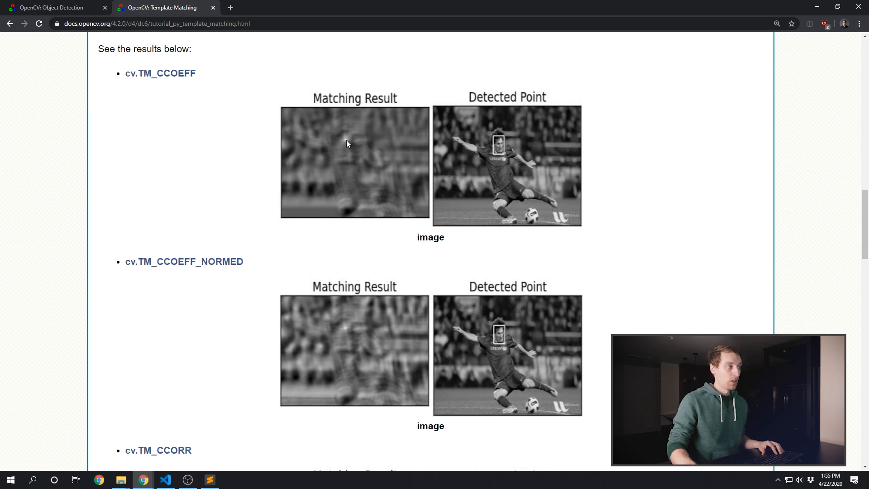
pyautogui.moveTo(349, 153)
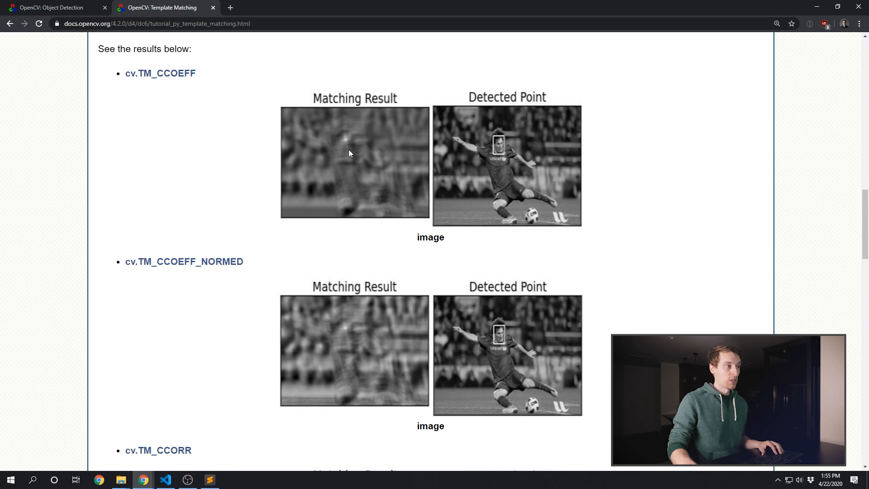
pyautogui.moveTo(355, 156)
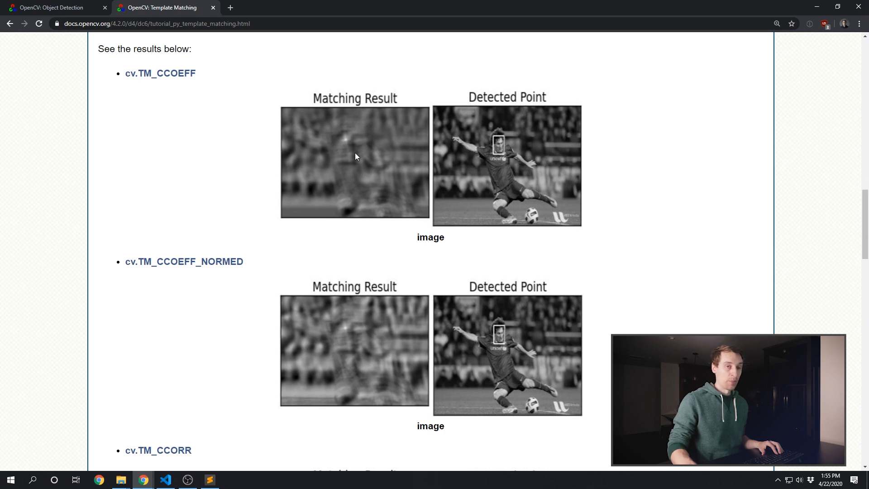
pyautogui.scroll(-3)
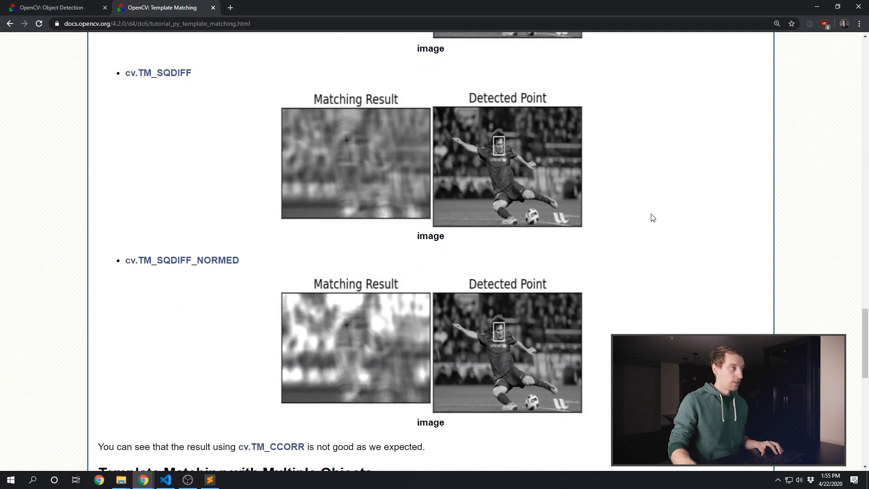
pyautogui.scroll(-3)
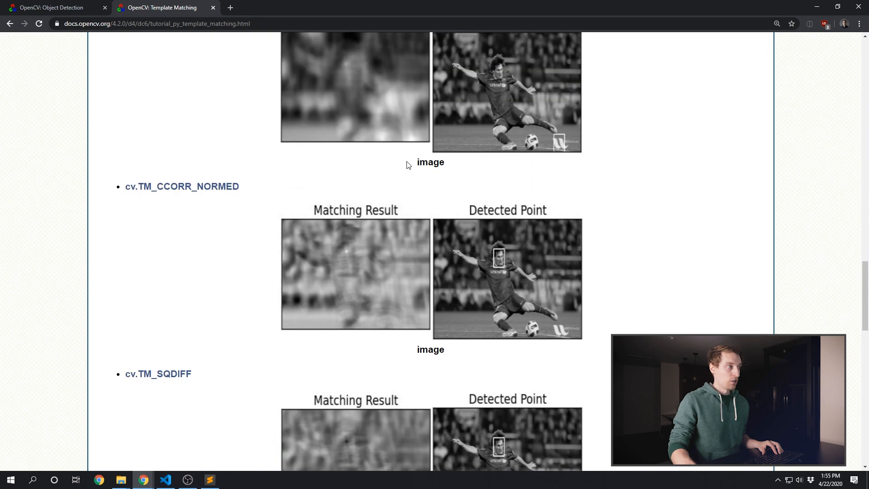
pyautogui.scroll(3)
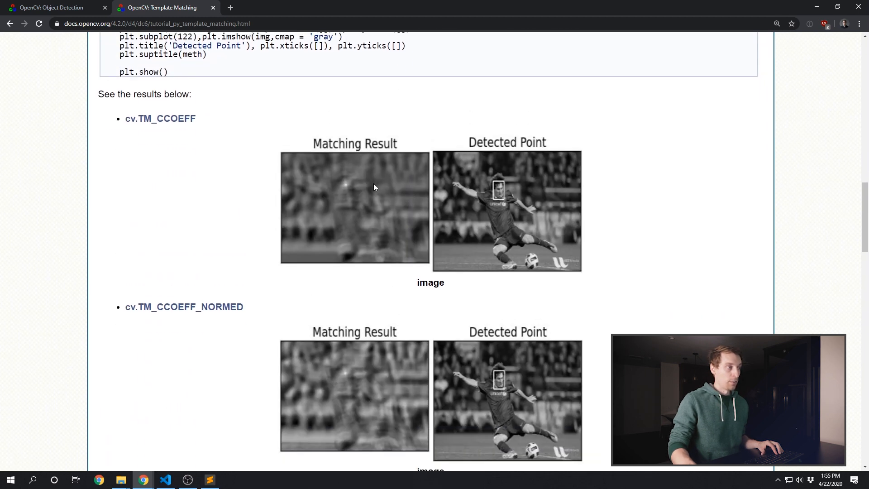
pyautogui.moveTo(498, 185)
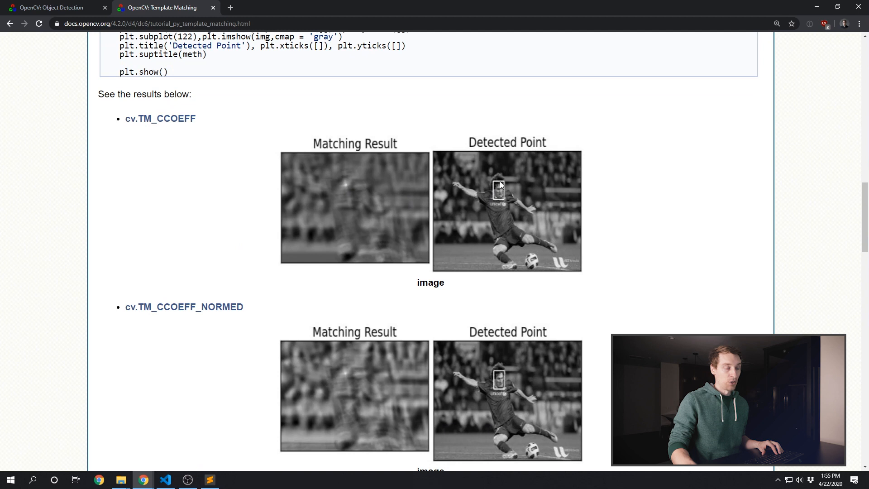
pyautogui.moveTo(495, 188)
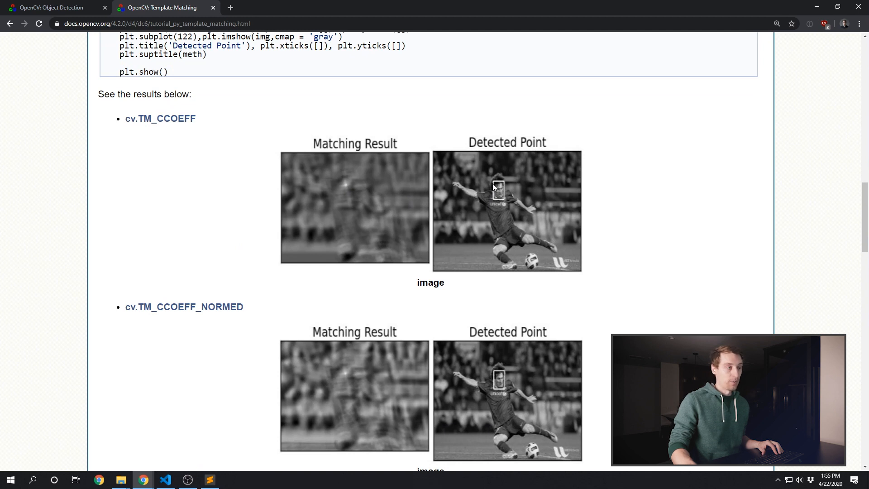
pyautogui.scroll(-3)
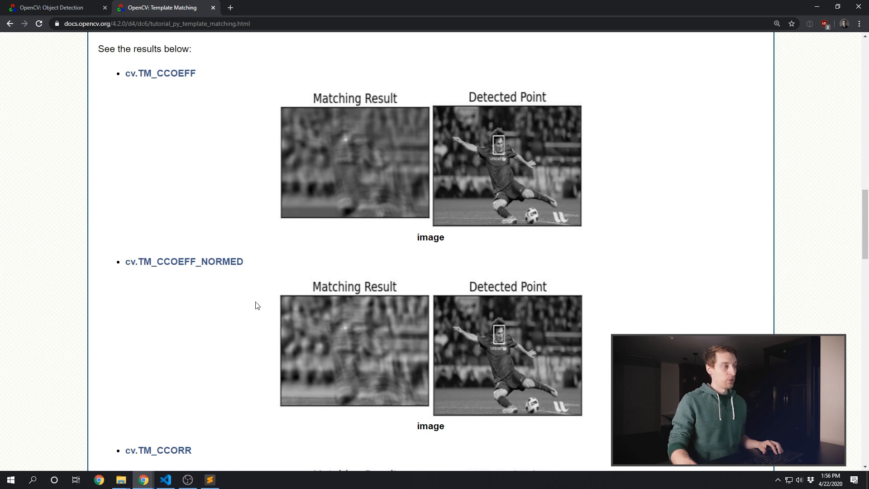
pyautogui.moveTo(254, 316)
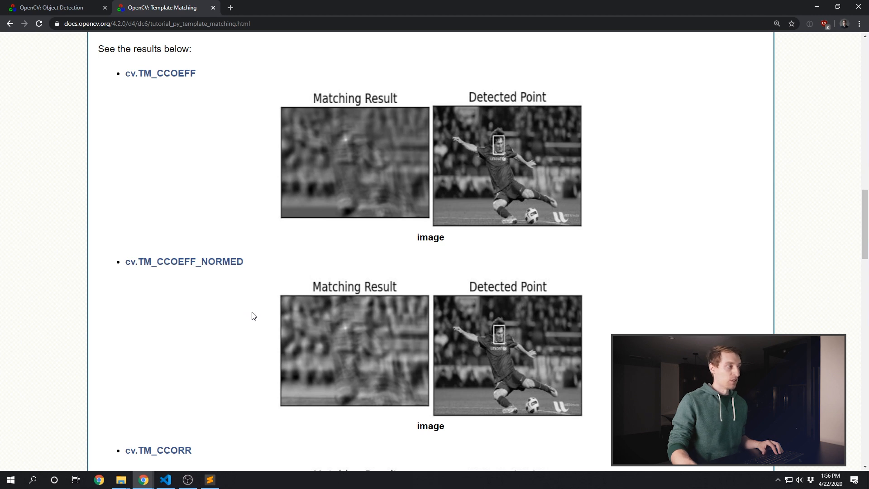
pyautogui.click(165, 479)
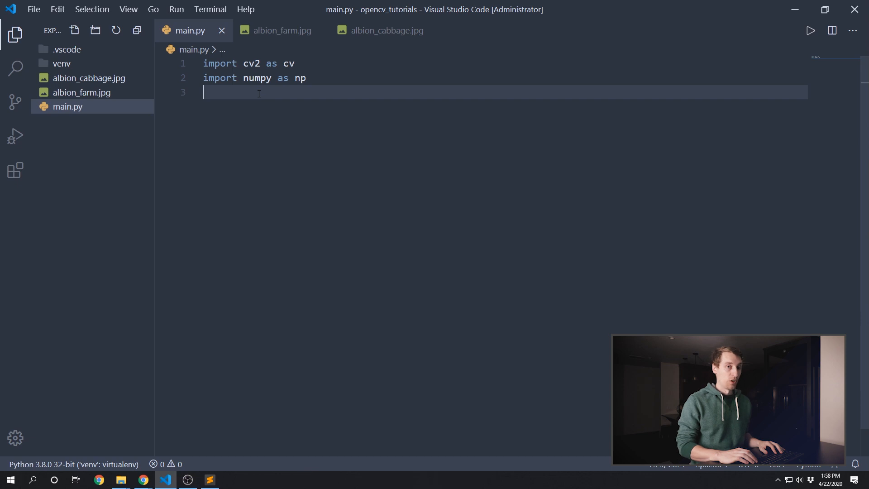
# Step: Load albion_farm.jpg as haystack_img and needle_img with cv.IMREAD_UNCHANGED, then save
pyautogui.press('Enter')
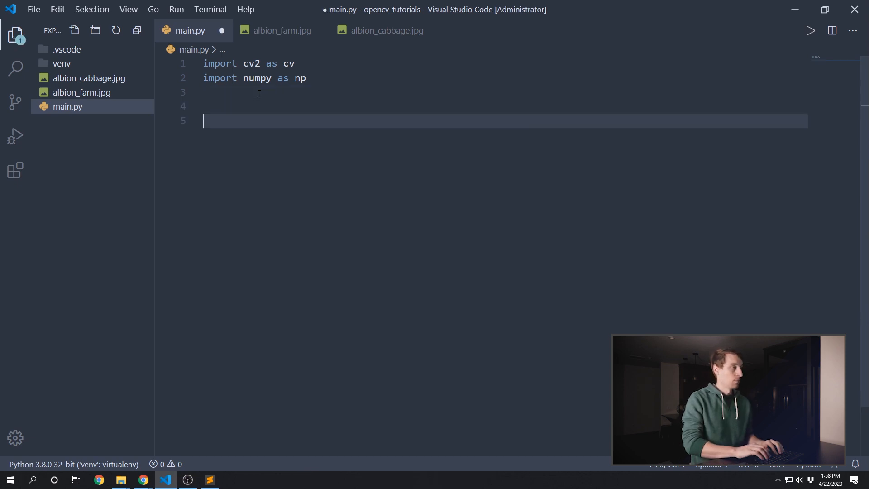
pyautogui.write('haystack')
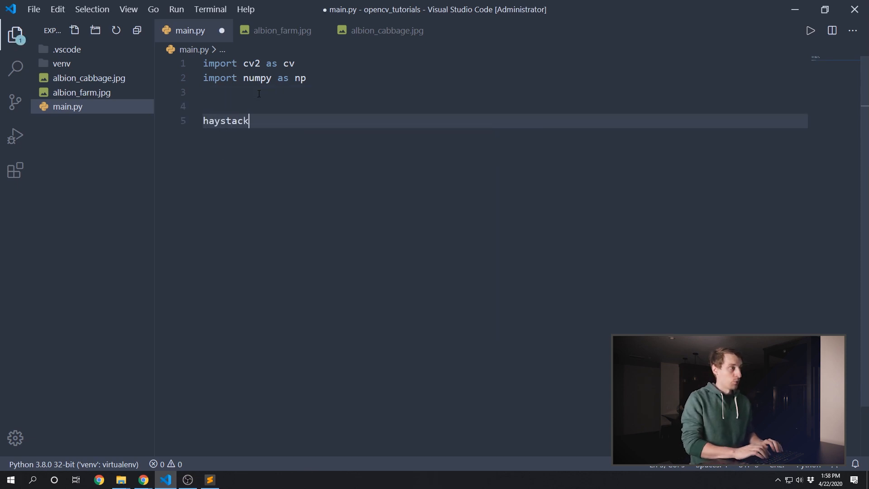
pyautogui.write('_img')
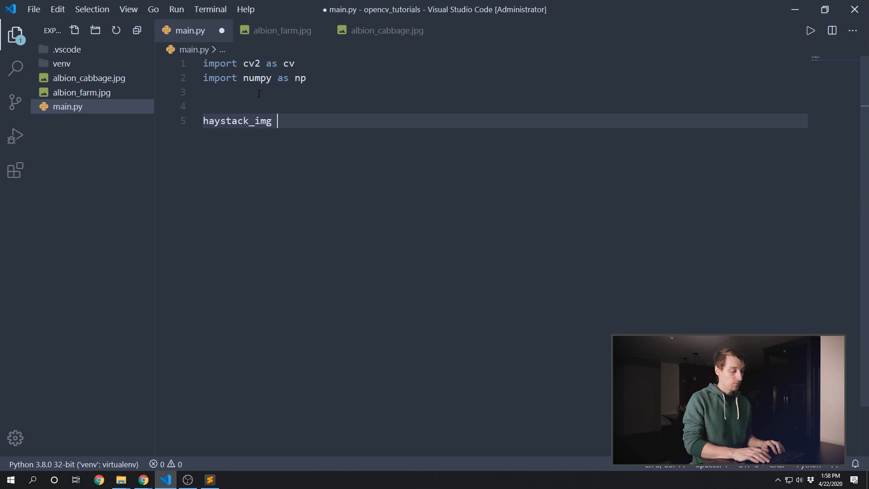
pyautogui.write('=')
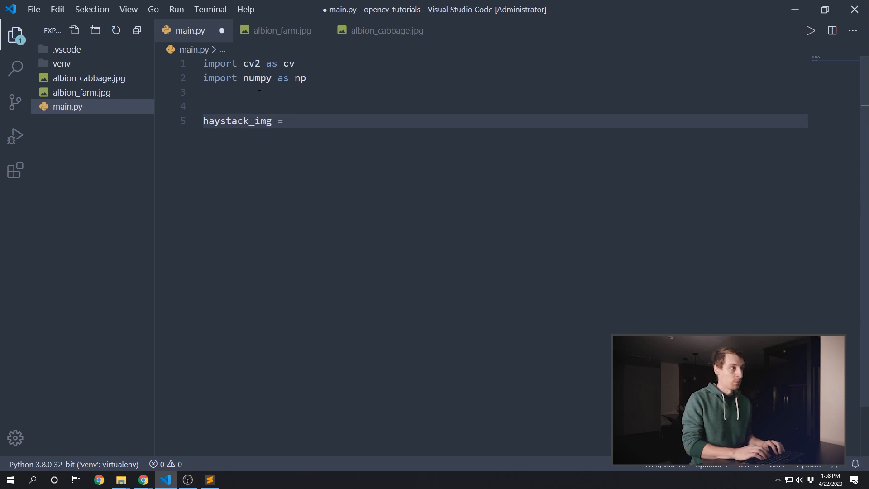
pyautogui.write('cv.imre')
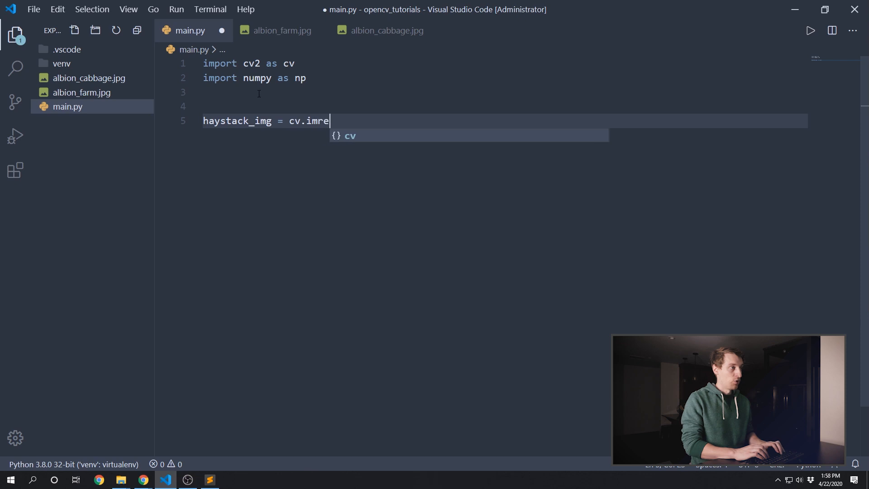
pyautogui.write("ad('')")
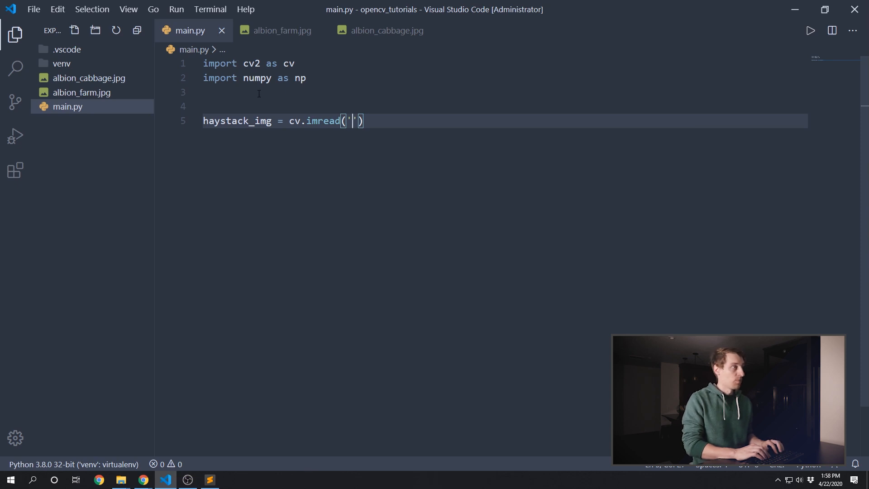
pyautogui.write('albion_farm.jpg')
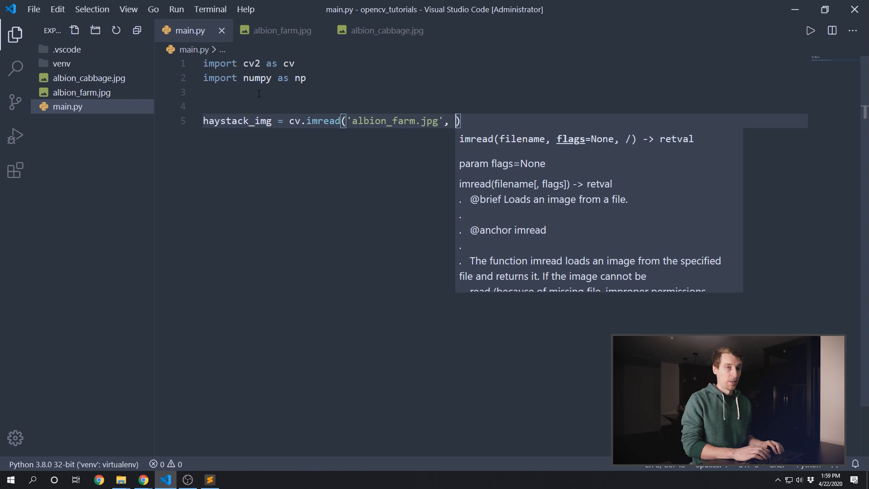
pyautogui.write('cv.')
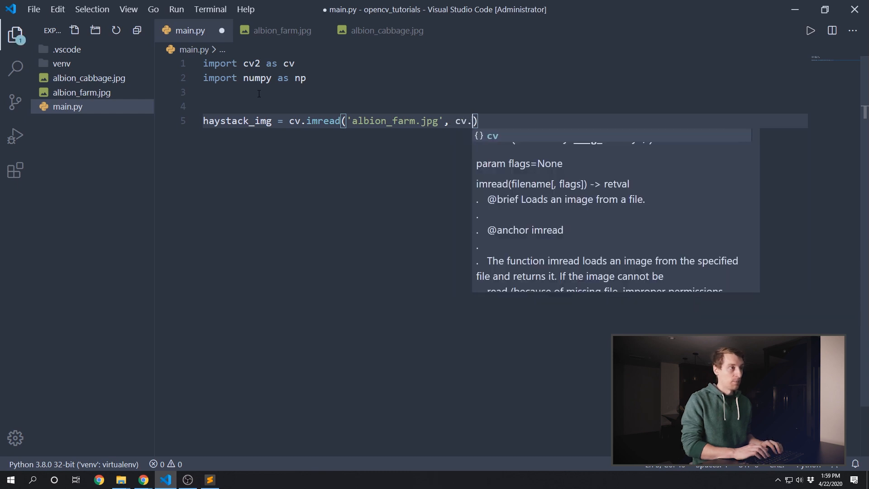
pyautogui.write('IMREAD_UNCHANGED')
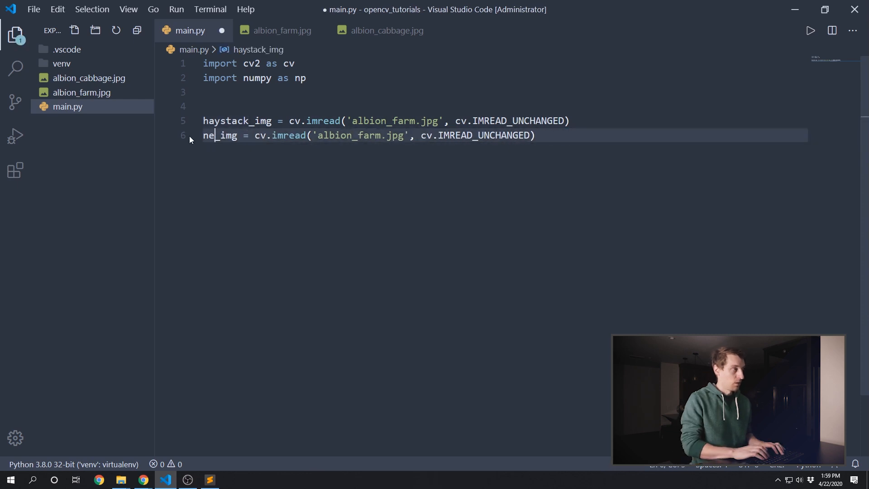
pyautogui.write('edle')
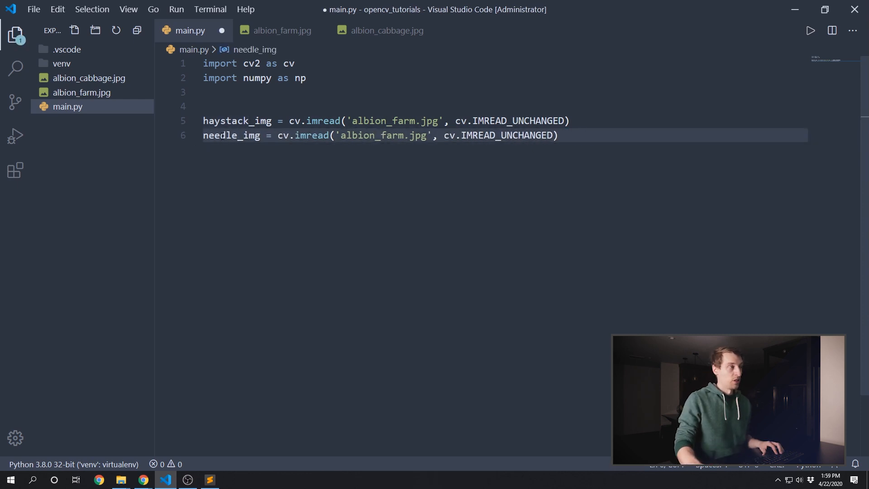
pyautogui.press('ctrl+s')
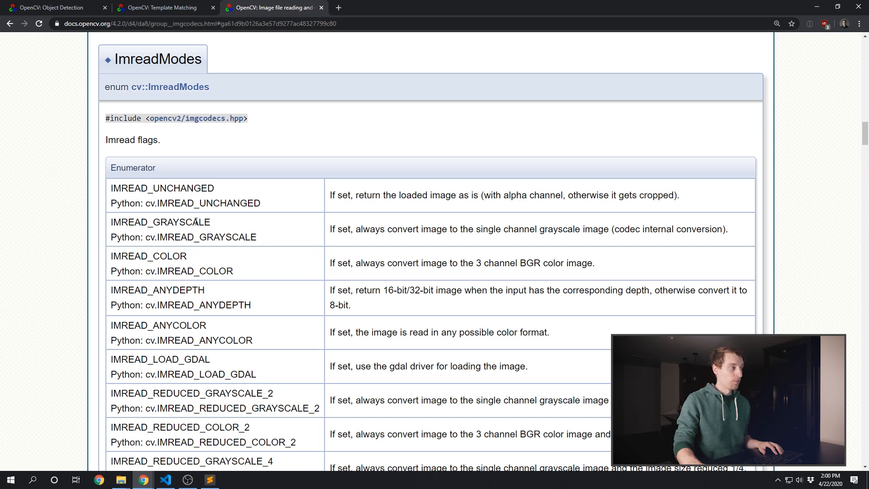
# Step: Scroll through the ImreadModes flag table, then return to main.py
pyautogui.scroll(-3)
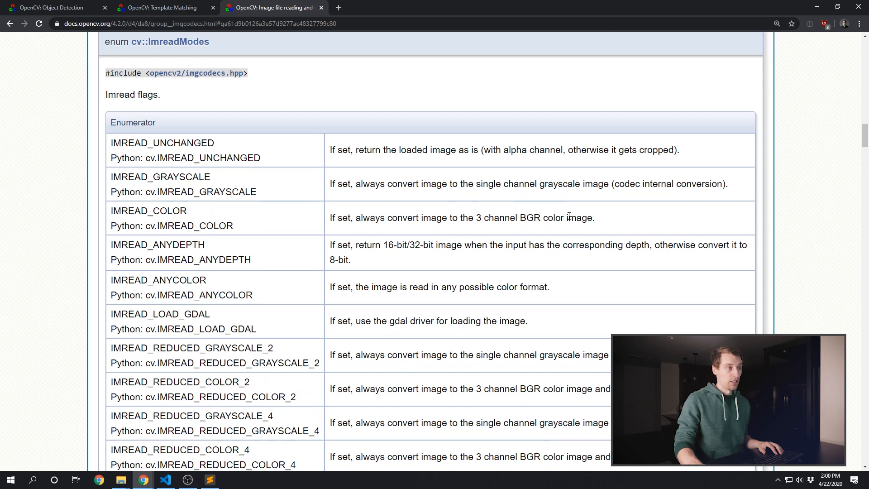
pyautogui.moveTo(554, 209)
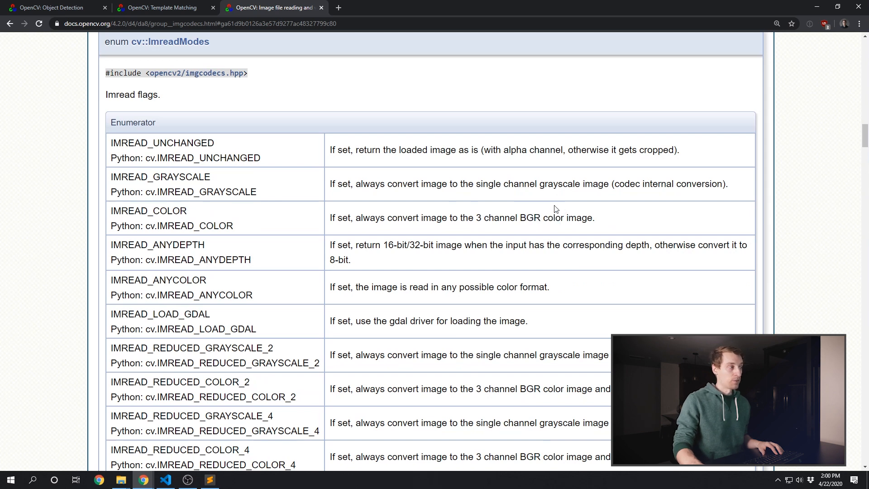
pyautogui.scroll(-3)
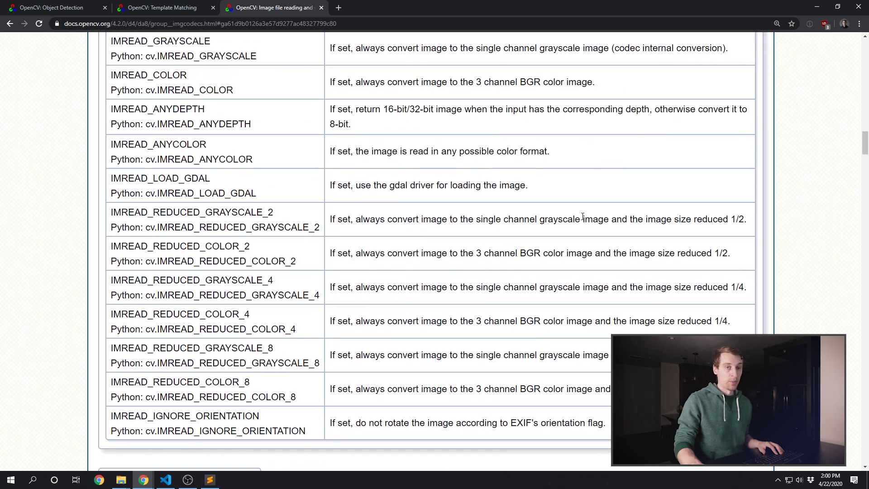
pyautogui.click(165, 480)
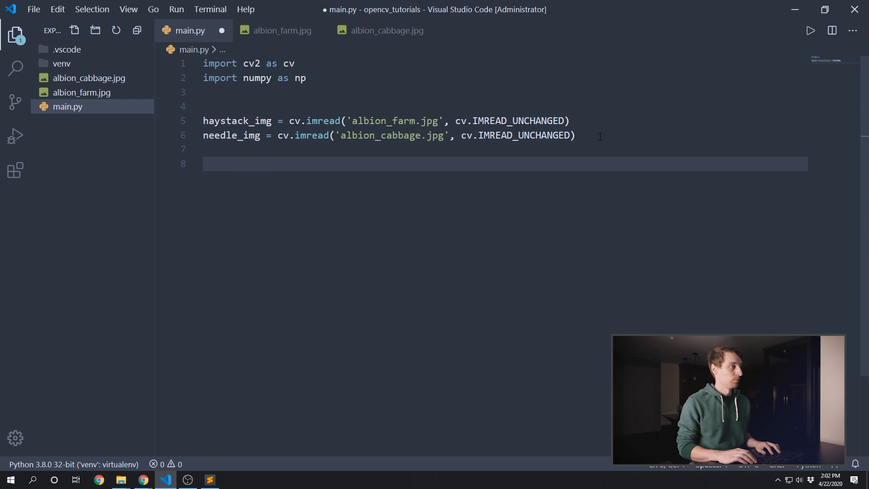
# Step: Add matchTemplate with TM_CCOEFF_NORMED, cv.imshow('Result', result) and cv.waitKey(), then save
pyautogui.write('result = cv.matchTemplate(haystack_img, needle_img, cv.TM_CCOEFF_NORMED)')
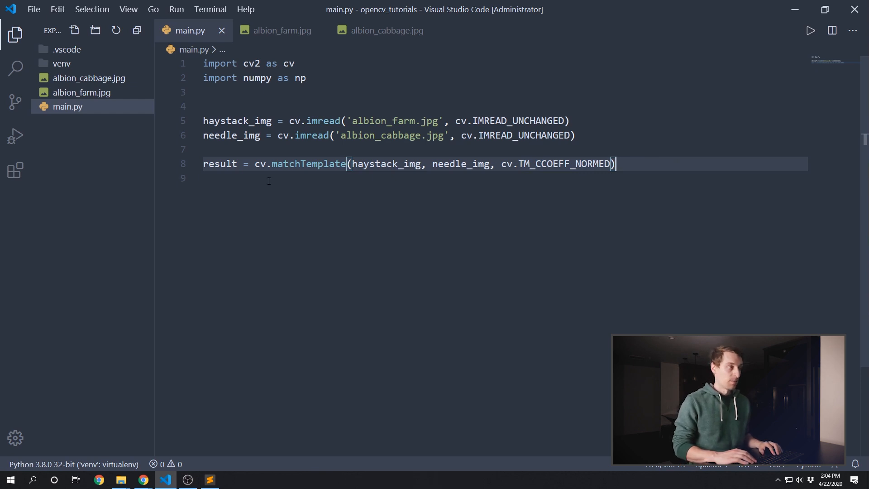
pyautogui.write("cv.imshow('Result', result)")
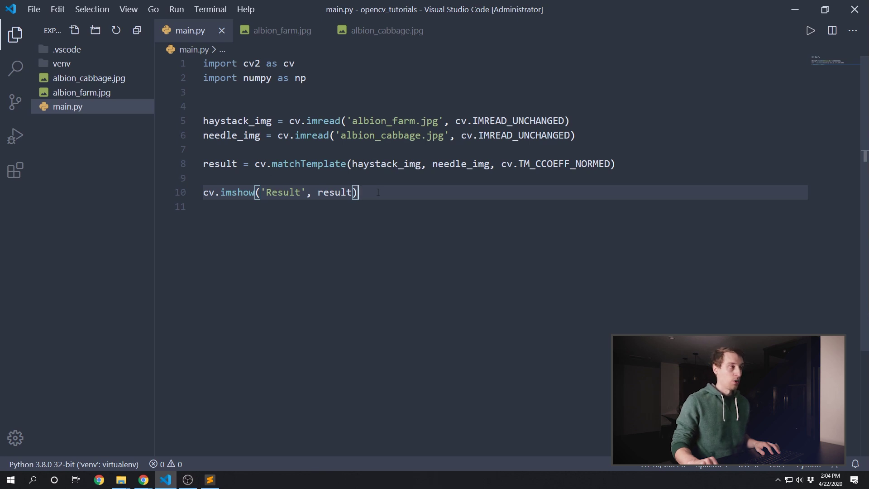
pyautogui.moveTo(288, 243)
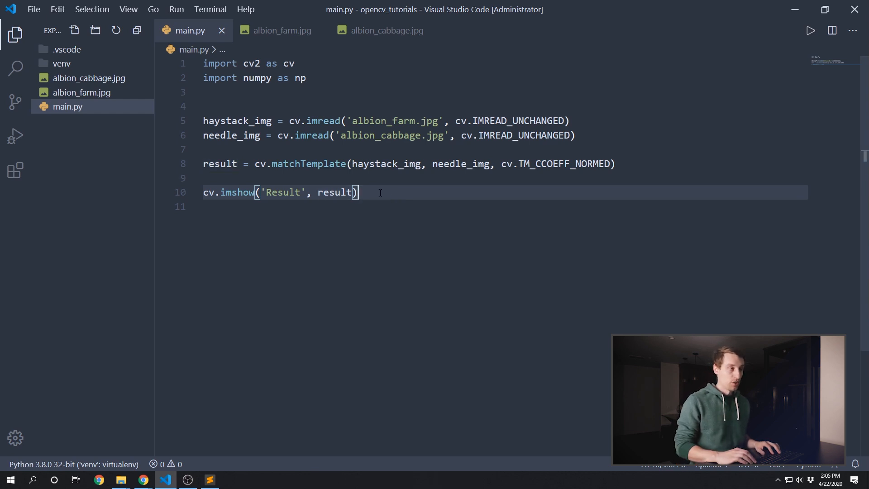
pyautogui.write('cv.waitKey()')
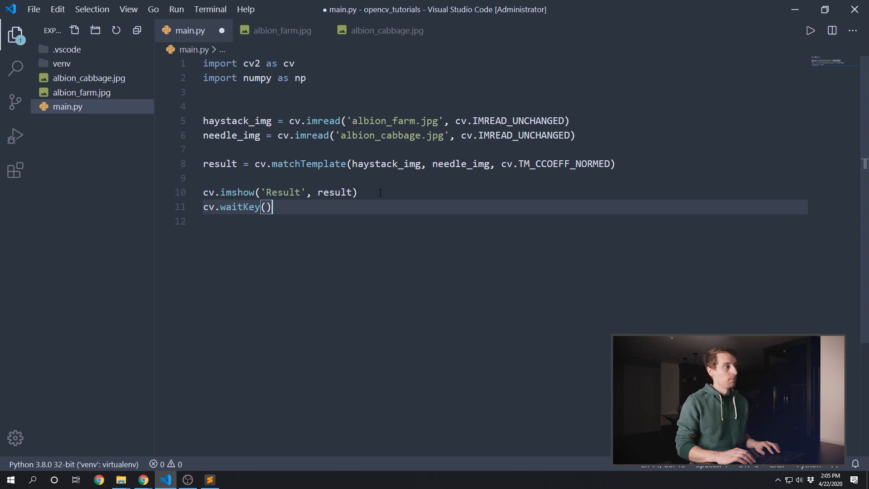
pyautogui.press('ctrl+s')
pyautogui.write('python main.py')
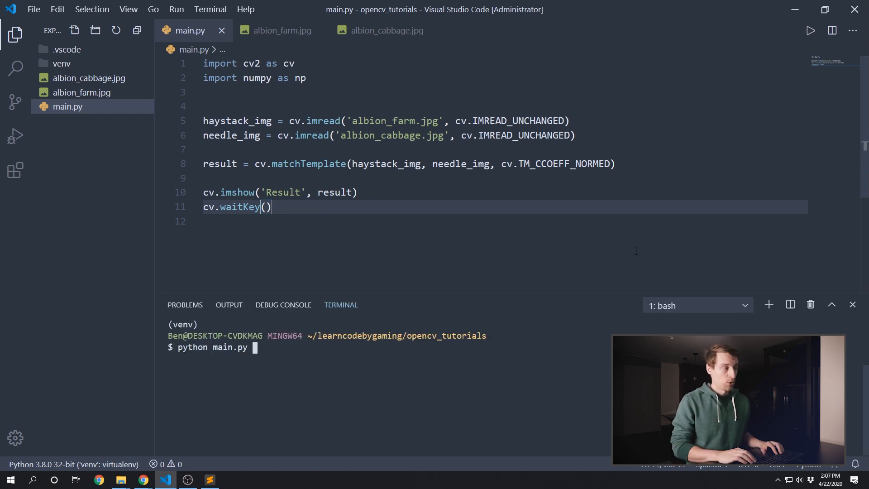
# Step: Run python main.py and compare the maximized grayscale match map with albion_cabbage.jpg
pyautogui.press('Return')
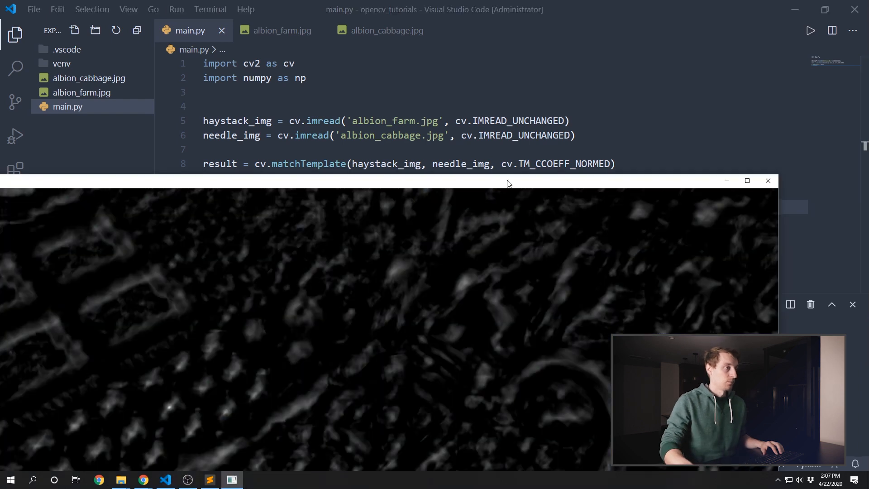
pyautogui.click(747, 180)
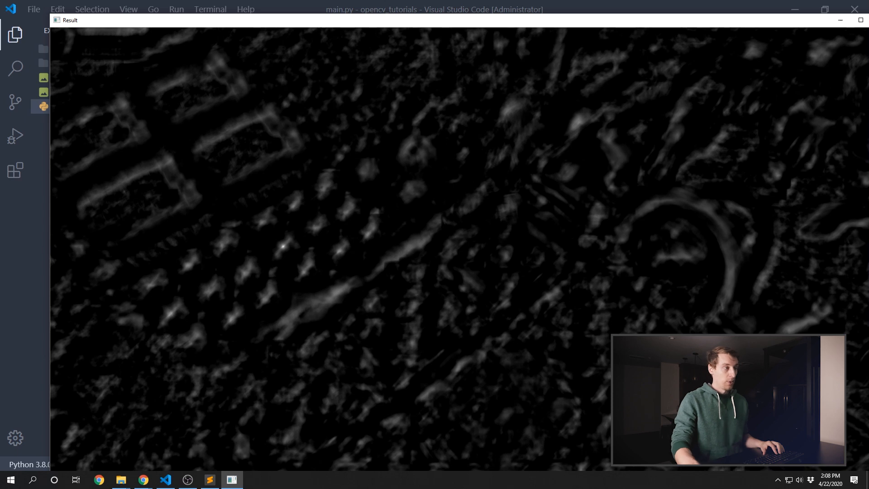
pyautogui.moveTo(420, 157)
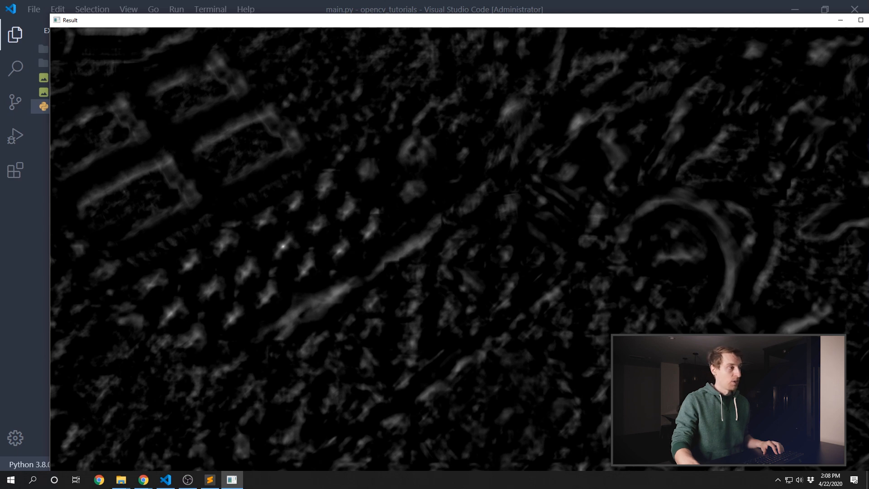
pyautogui.moveTo(246, 264)
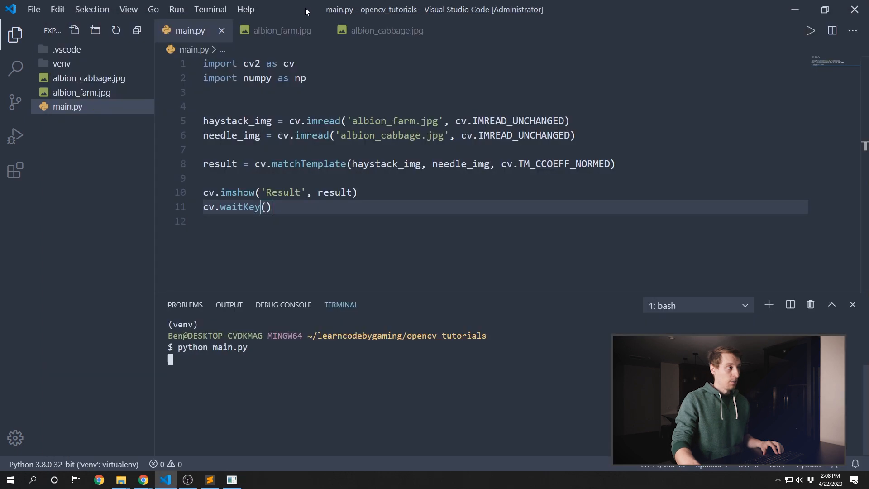
pyautogui.click(283, 31)
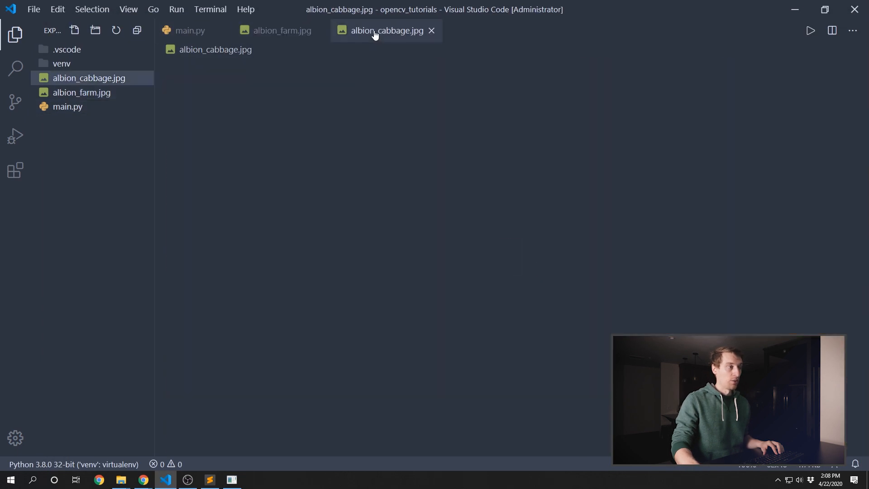
pyautogui.click(281, 31)
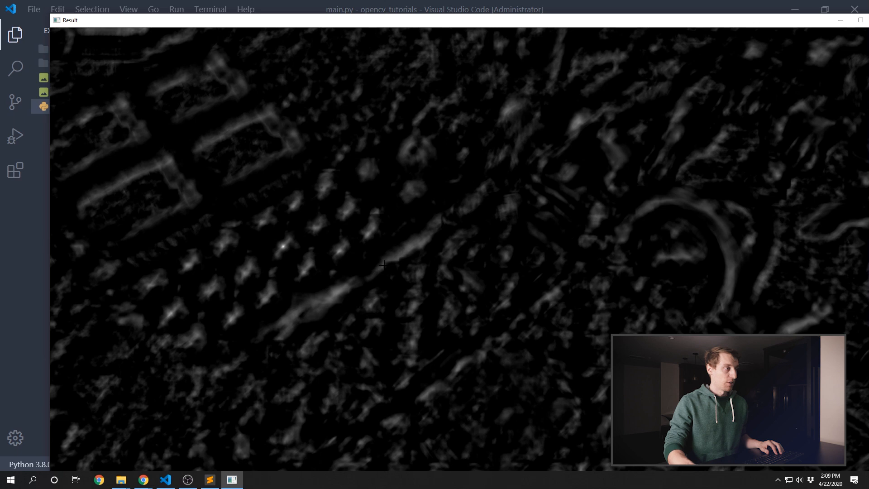
pyautogui.moveTo(282, 245)
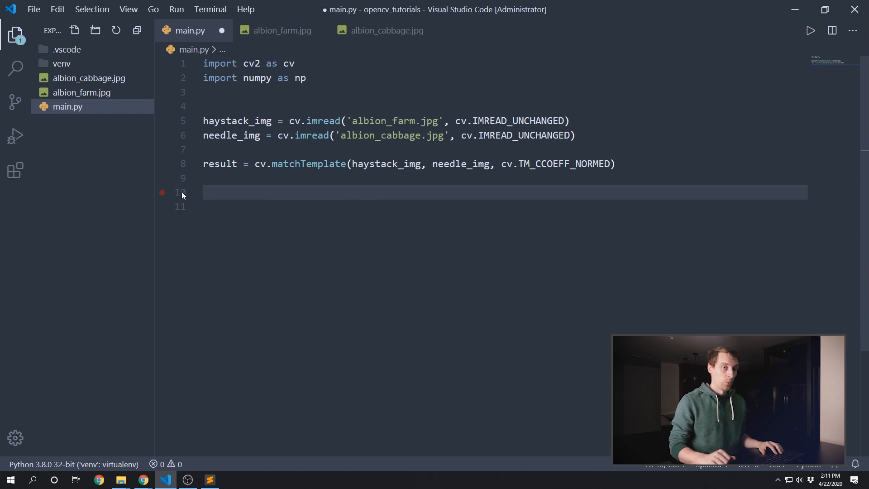
# Step: Save the script and add min_val, max_val, min_loc, max_loc = cv.minMaxLoc(result) on line 10
pyautogui.press('ctrl+s')
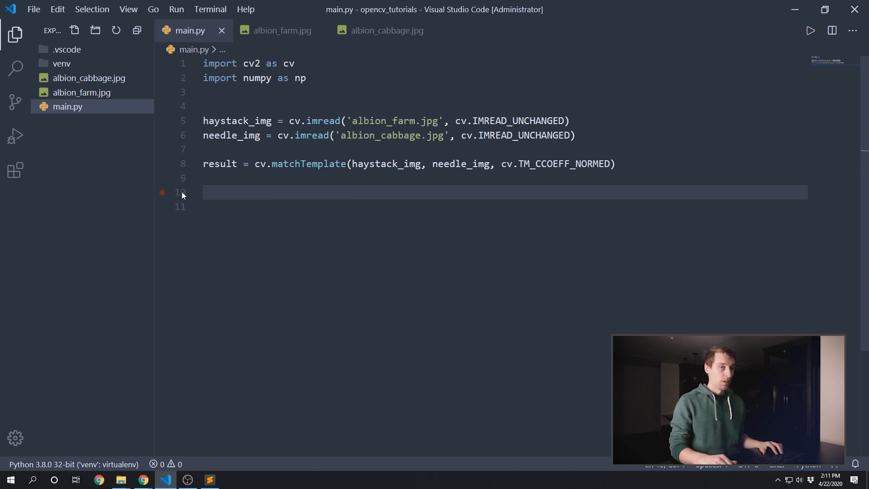
pyautogui.click(205, 193)
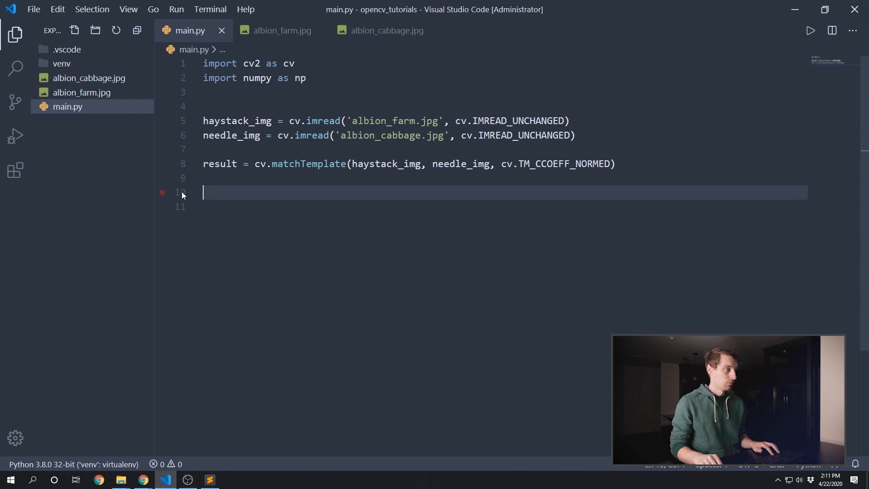
pyautogui.write('min_val, max_val, min_loc, max_loc = cv.minMaxLoc(result)')
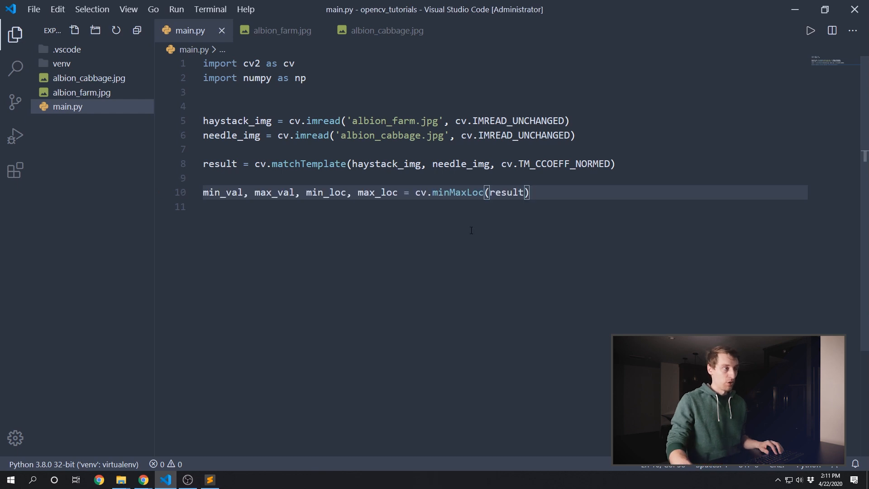
pyautogui.moveTo(440, 201)
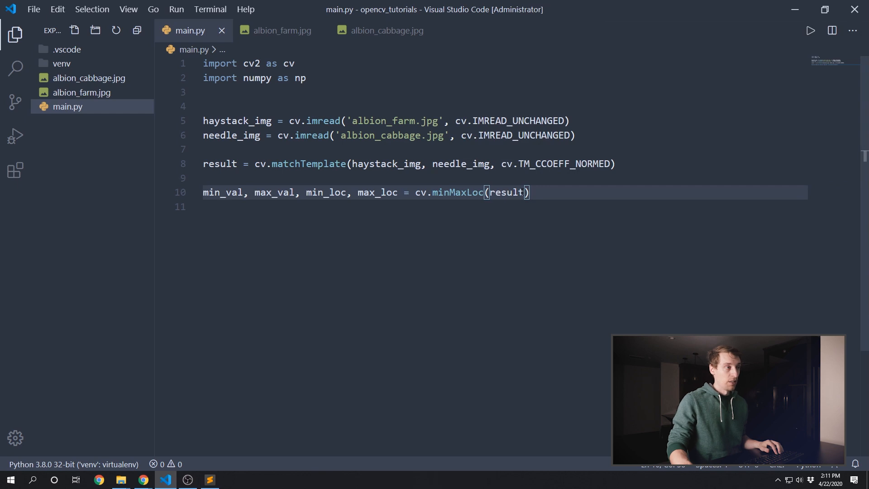
pyautogui.moveTo(308, 164)
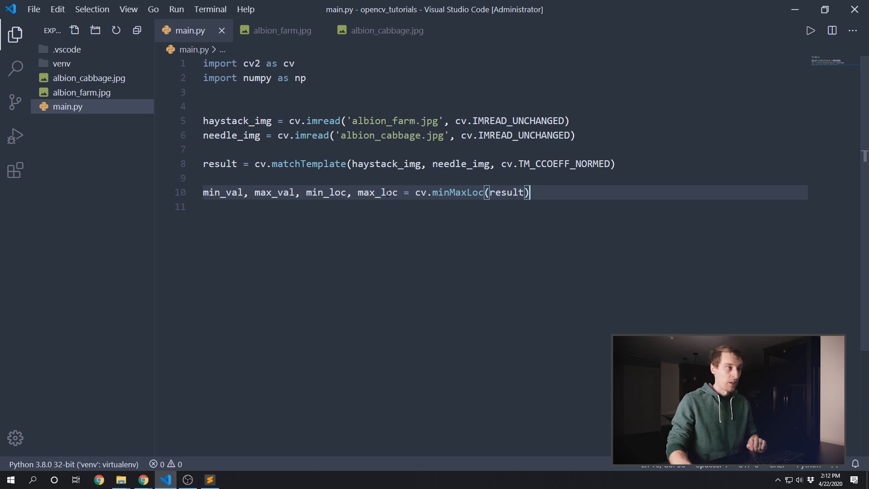
# Step: Add the comment '# get the best match position' and review the matchTemplate call
pyautogui.write('# get')
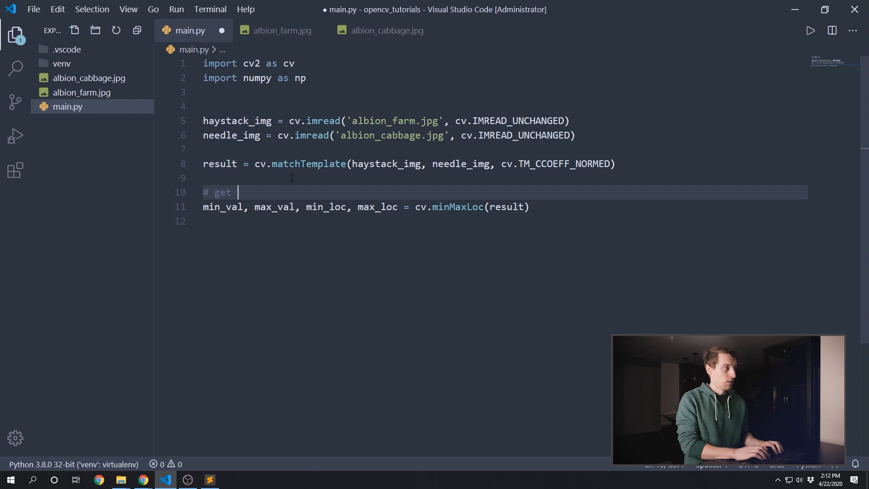
pyautogui.write('the best')
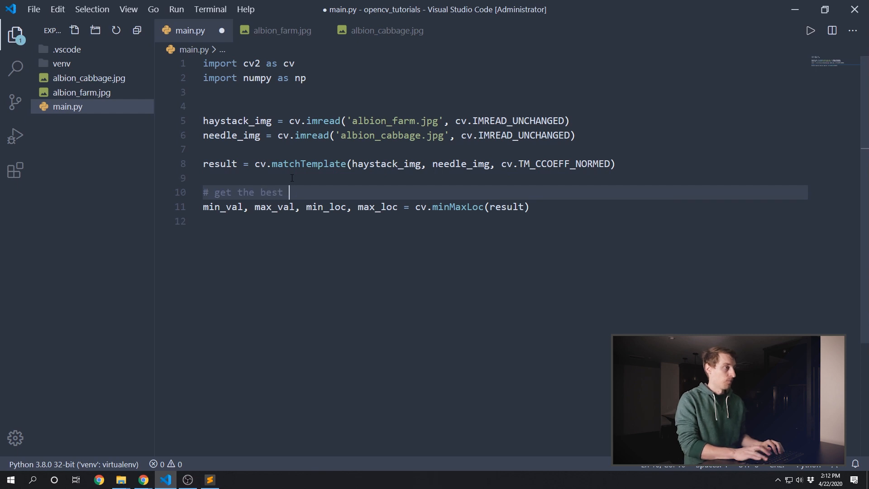
pyautogui.write('match position')
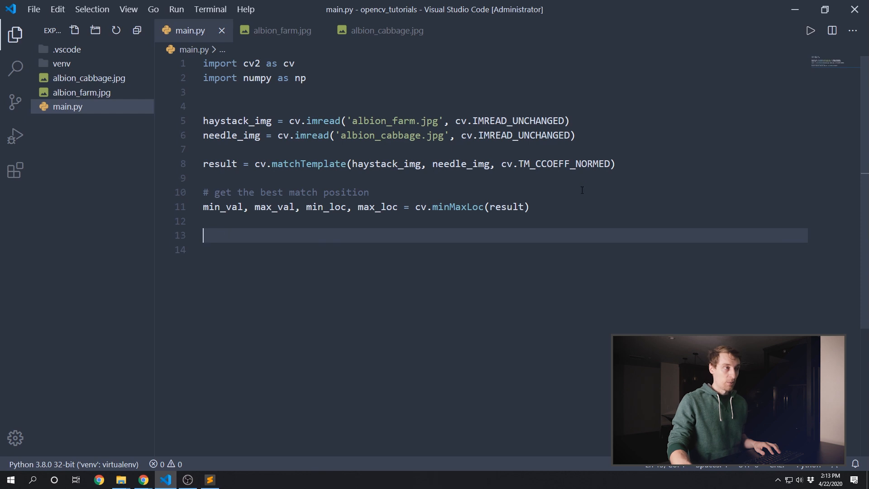
pyautogui.click(614, 163)
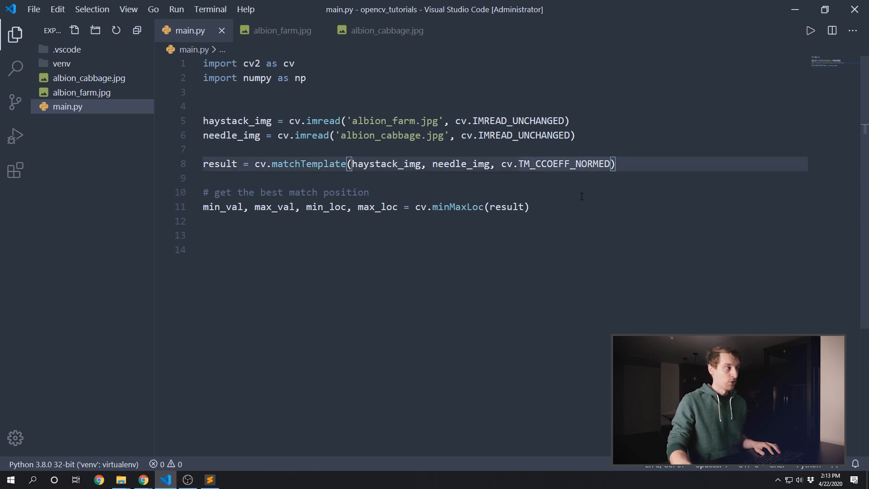
pyautogui.moveTo(321, 233)
pyautogui.write("print('Best match top left position: %s' % str(max_loc))")
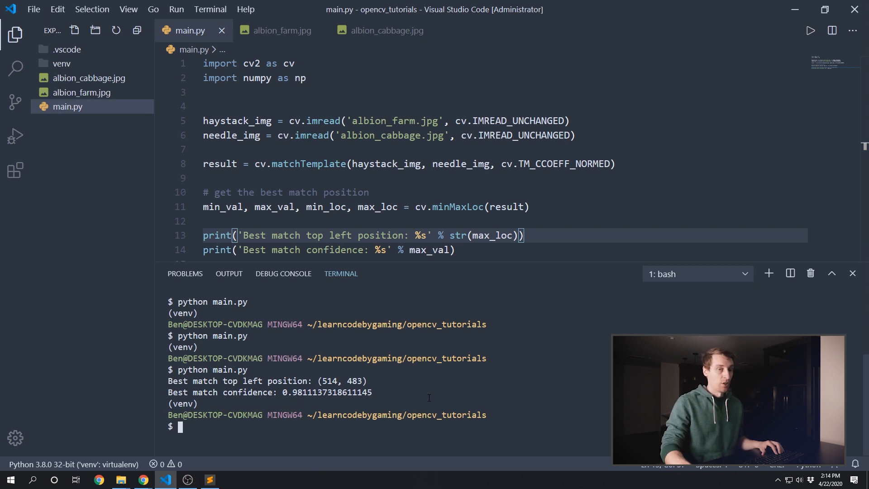
pyautogui.moveTo(592, 182)
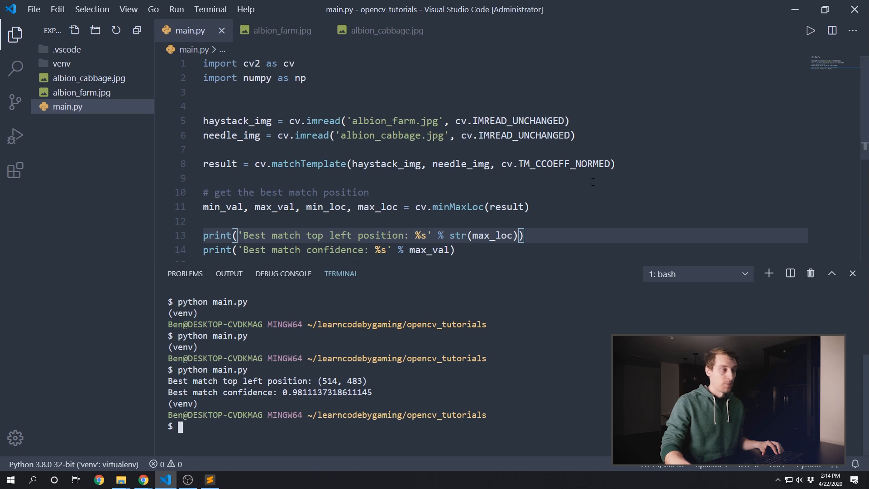
pyautogui.scroll(-3)
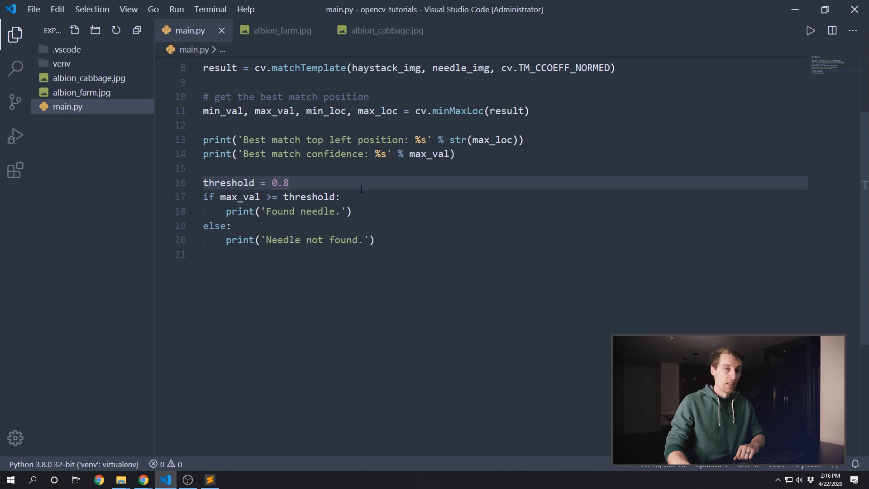
pyautogui.moveTo(303, 187)
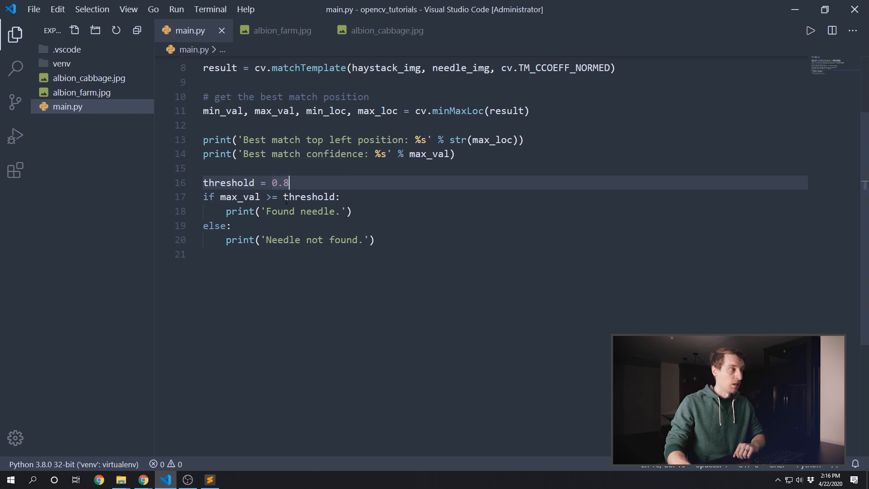
# Step: Set the threshold to 0.8 and run the script with the threshold check
pyautogui.press('Backspace')
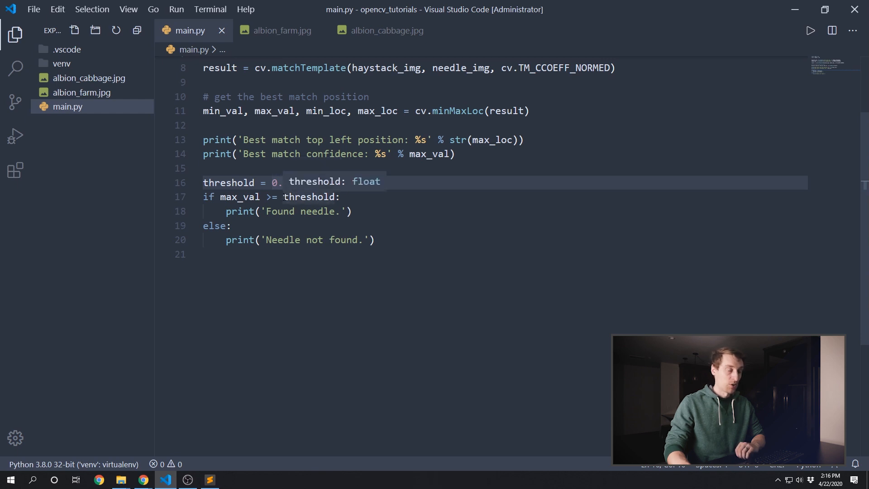
pyautogui.write('8')
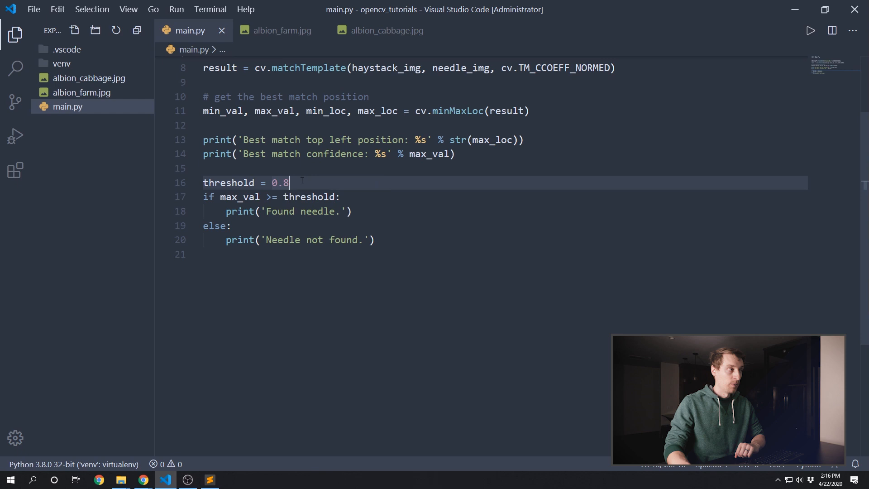
pyautogui.moveTo(399, 231)
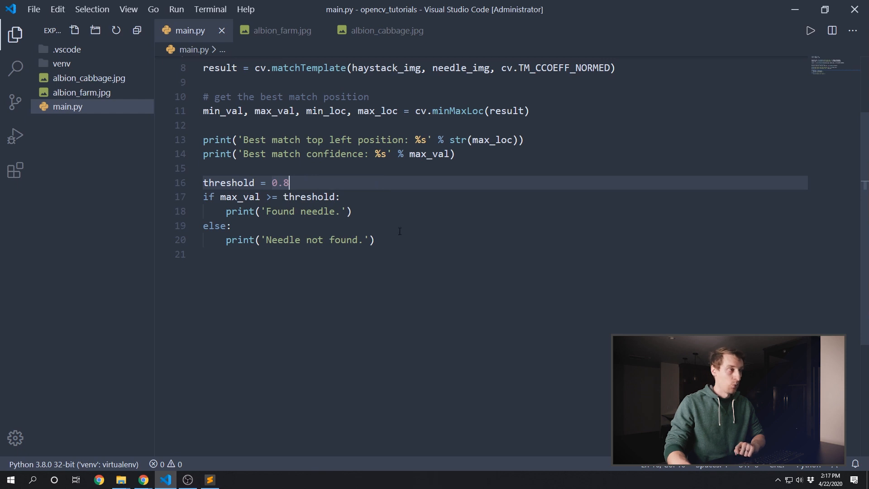
pyautogui.click(397, 240)
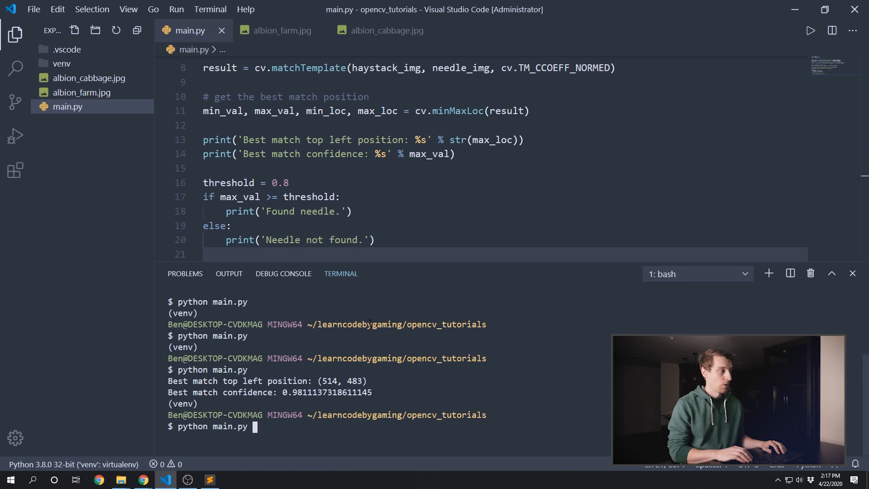
pyautogui.press('Return')
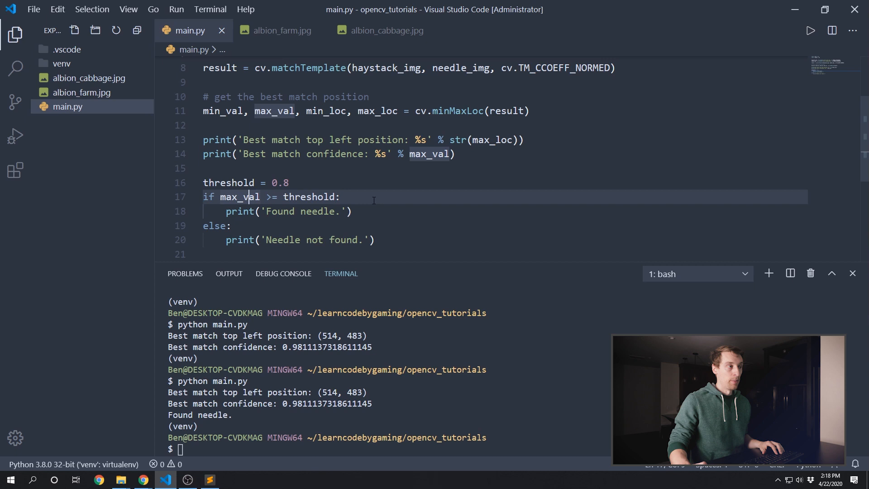
# Step: Review the max_val uses and start a new line after the Found needle print
pyautogui.click(853, 274)
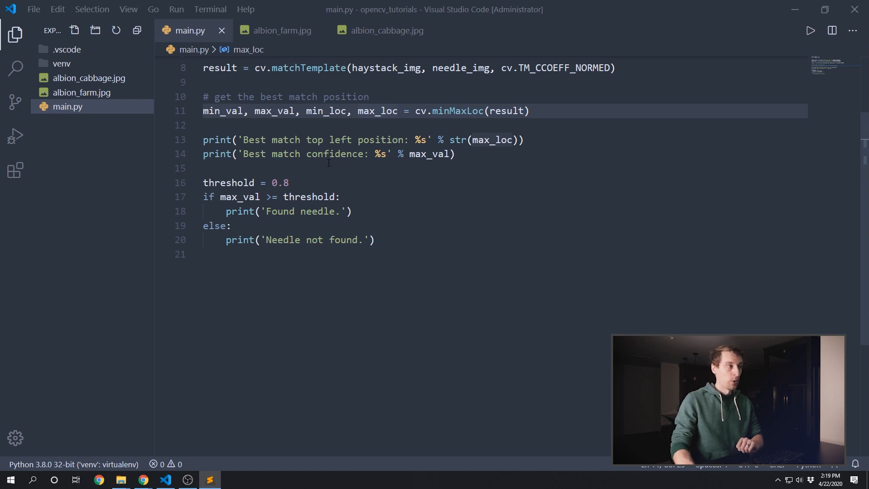
pyautogui.click(353, 212)
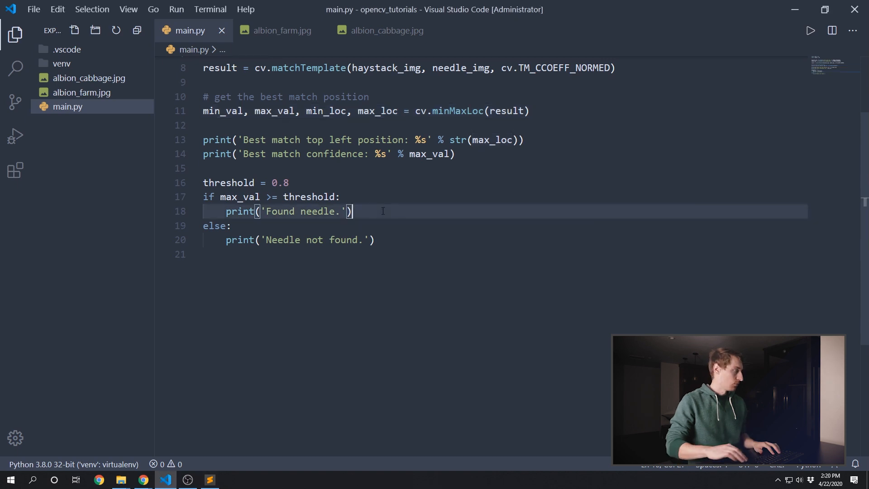
pyautogui.press('Enter')
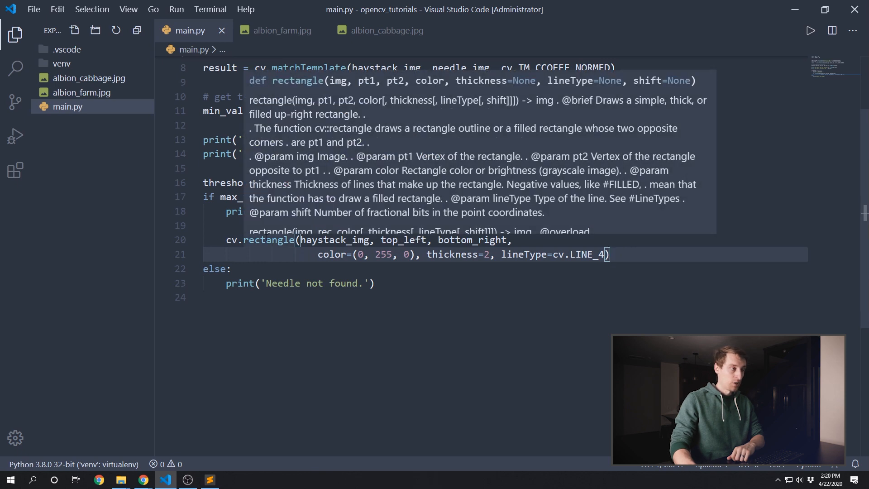
# Step: Add green cv.rectangle, cv.imshow('Result', haystack_img) and cv.waitKey() lines, then save main.py
pyautogui.click(472, 279)
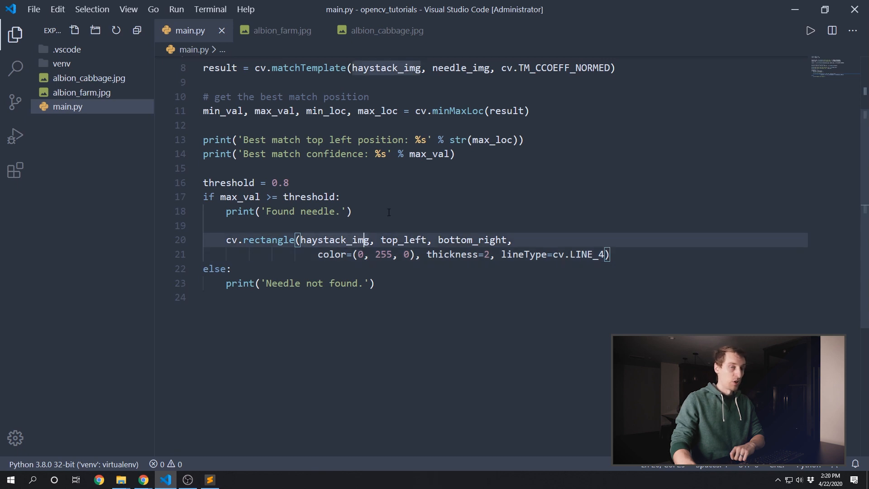
pyautogui.moveTo(401, 219)
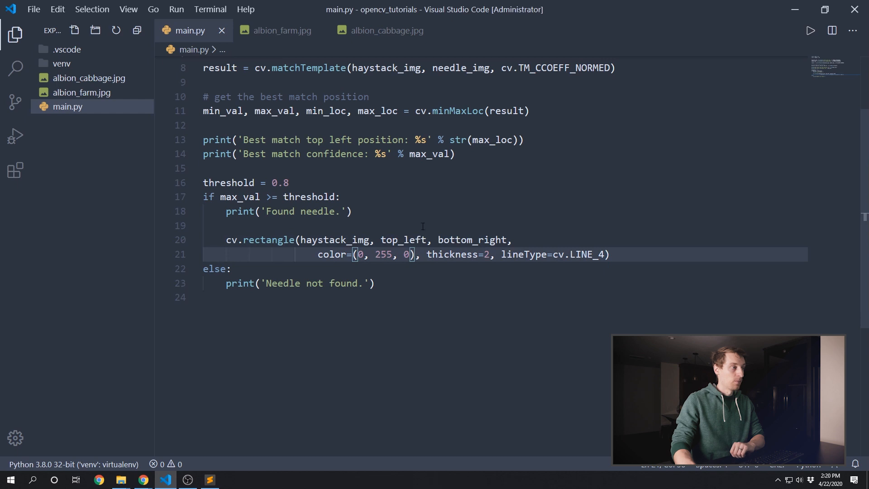
pyautogui.moveTo(375, 260)
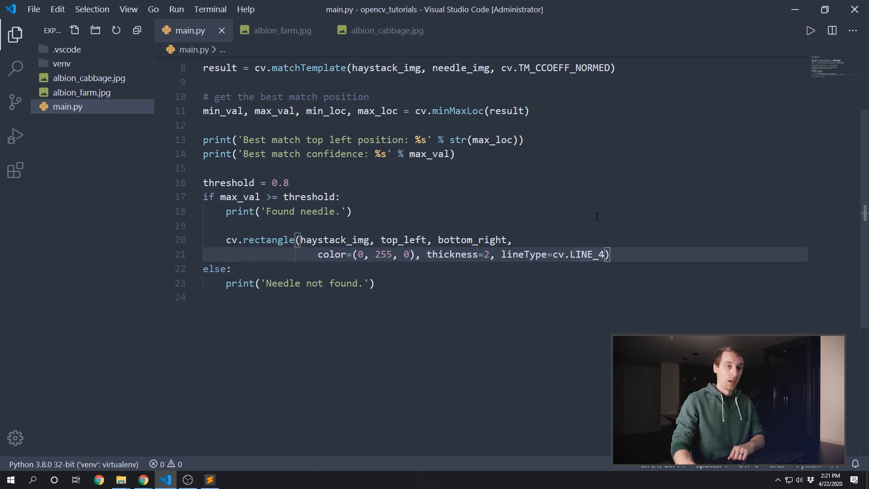
pyautogui.moveTo(603, 237)
pyautogui.write("cv.imshow('Result', haystack_img)")
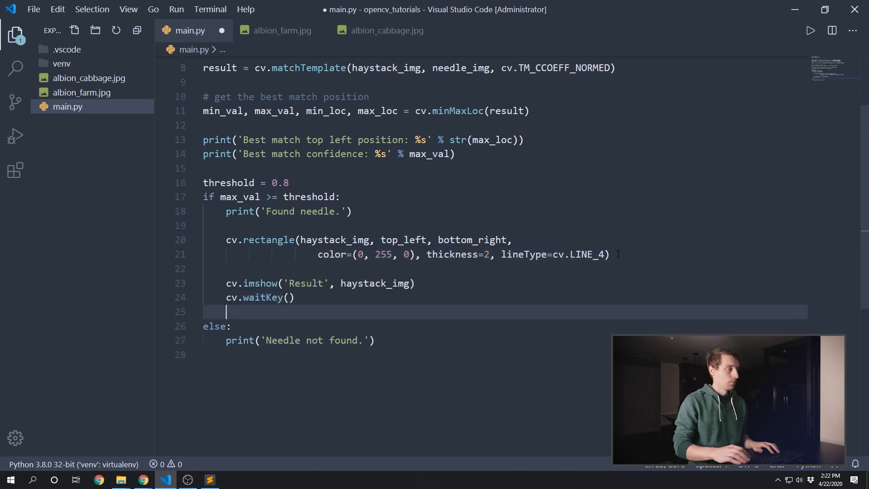
pyautogui.press('ctrl+s')
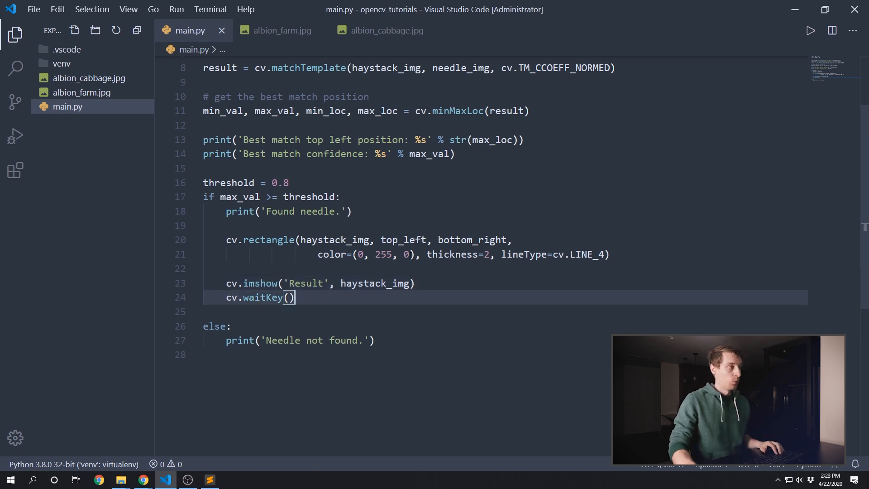
# Step: Add top_left = max_loc and bottom_right = (top_left[0] + needle_w, top_left[1] + needle_h) above cv.rectangle
pyautogui.click(452, 240)
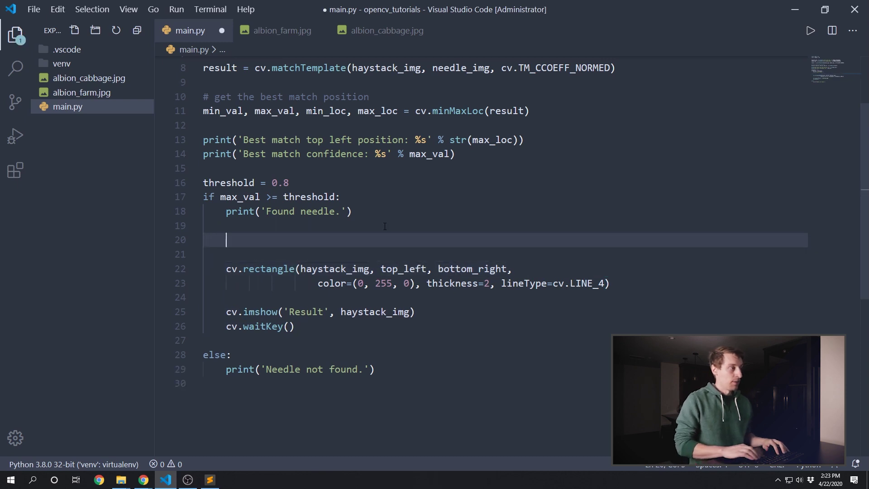
pyautogui.write('top_left')
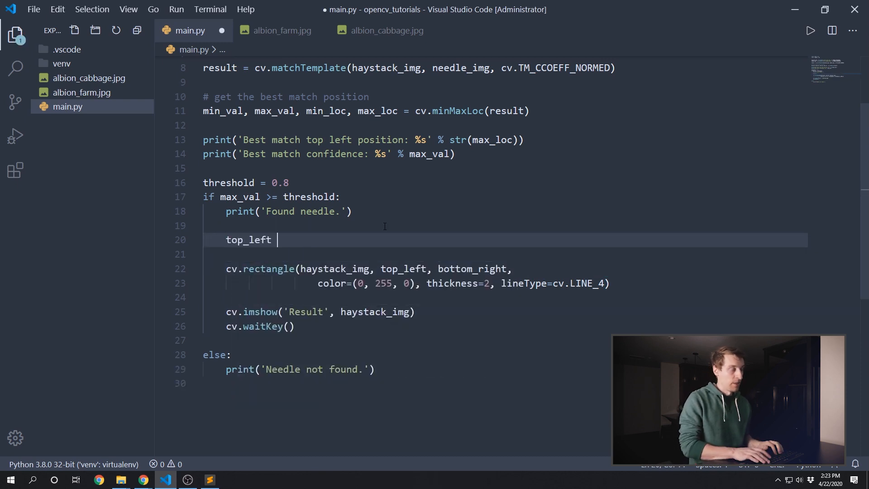
pyautogui.write('= max_loc')
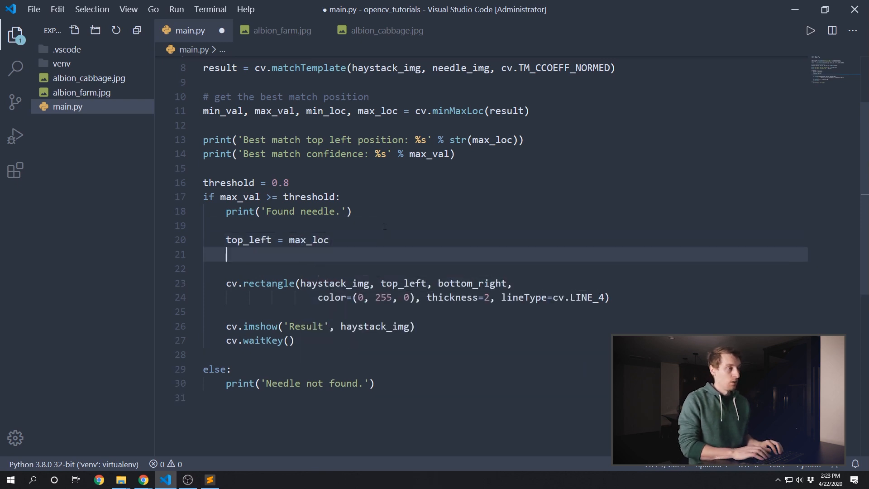
pyautogui.write('bottom_right =')
pyautogui.write('# get dimensions of the needle image')
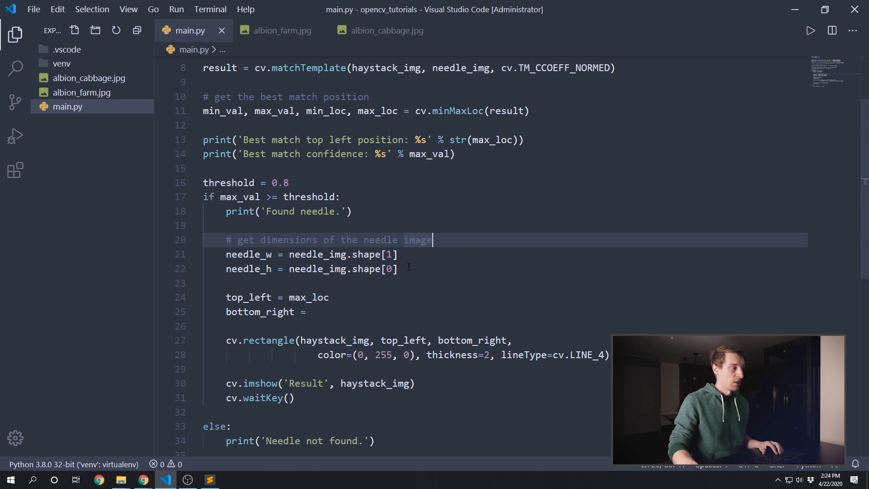
pyautogui.write('(top_left[0] + needle_w, top_left[1] + needle_h)')
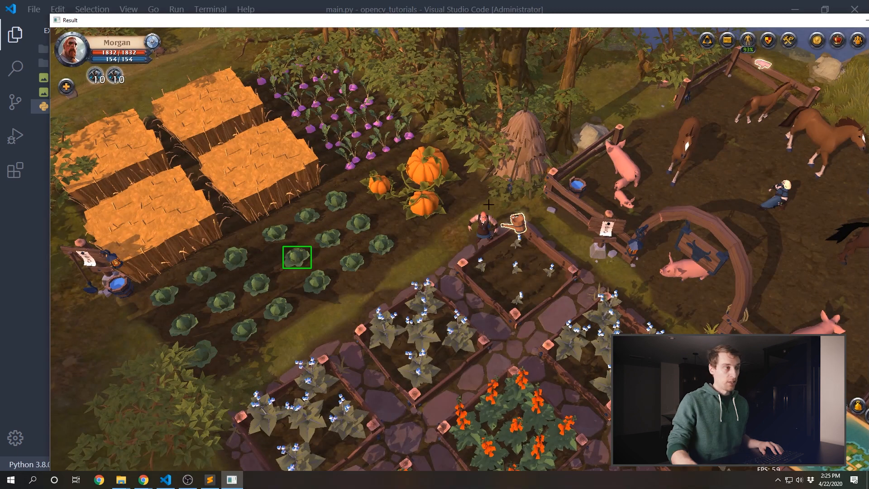
pyautogui.moveTo(546, 28)
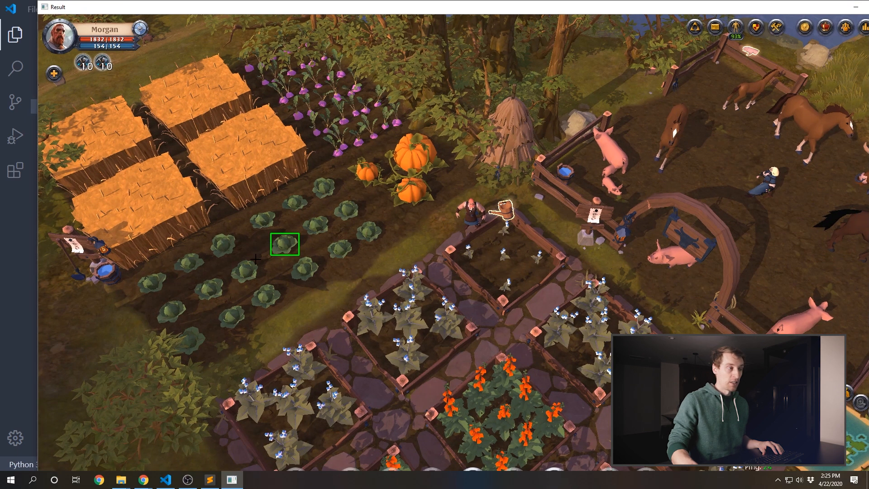
pyautogui.moveTo(332, 201)
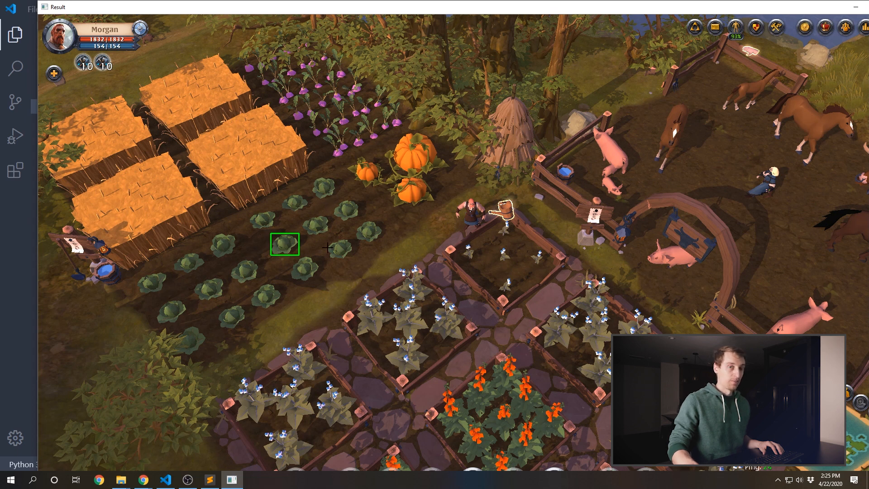
# Step: Close the Result window showing the green box around the cabbage
pyautogui.click(164, 480)
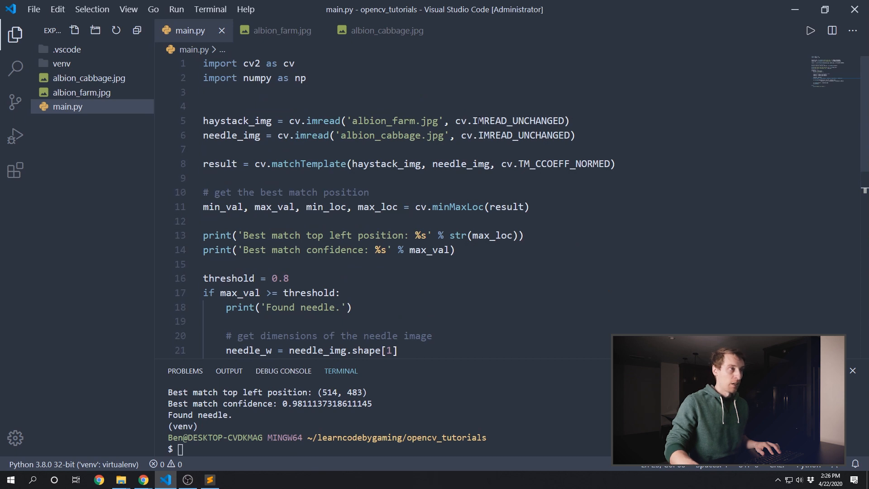
# Step: Test the haystack at IMREAD_REDUCED_COLOR_2 (match at 257, 241), then restore IMREAD_UNCHANGED
pyautogui.write('IMREAD_REDUCED_COLOR_2')
pyautogui.write('python main.py')
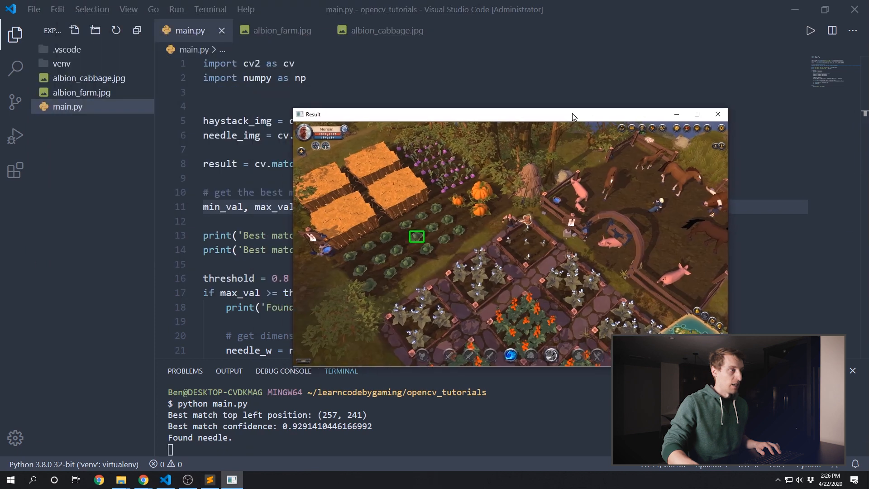
pyautogui.moveTo(420, 198)
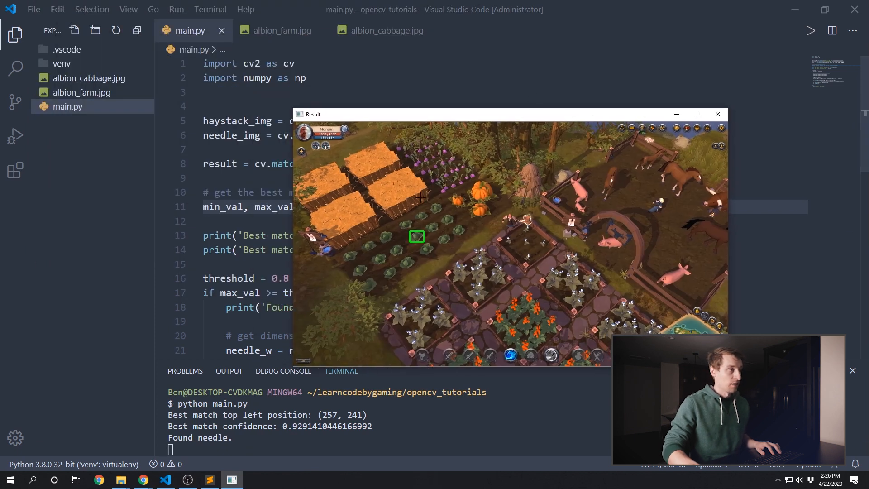
pyautogui.moveTo(407, 245)
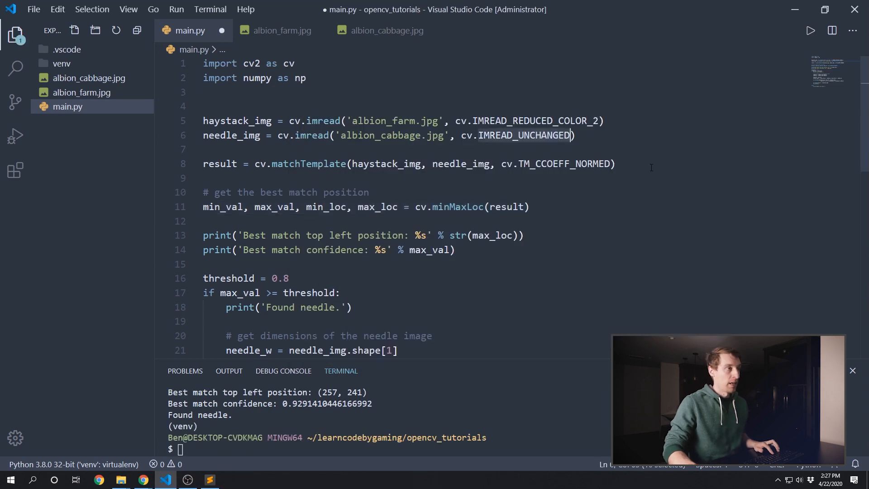
pyautogui.write('IMREAD_UNCHANGED')
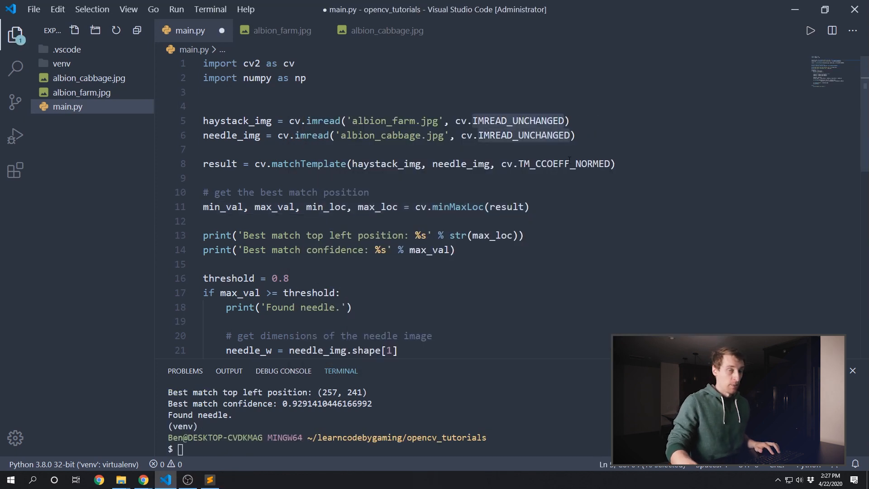
# Step: Comment out the display lines, add cv.imwrite('result.jpg', haystack_img), and type python main.py
pyautogui.scroll(-3)
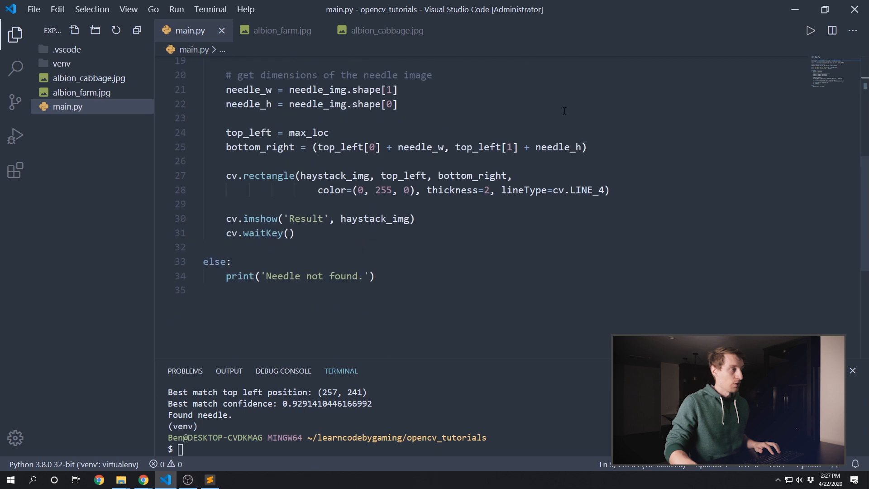
pyautogui.click(288, 233)
pyautogui.write('#')
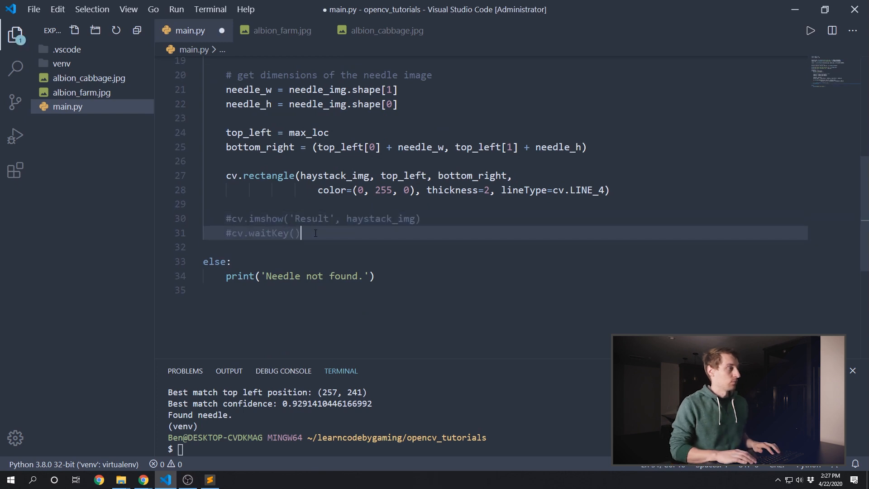
pyautogui.write("cv.imwrite('result.jpg', haystack_img)")
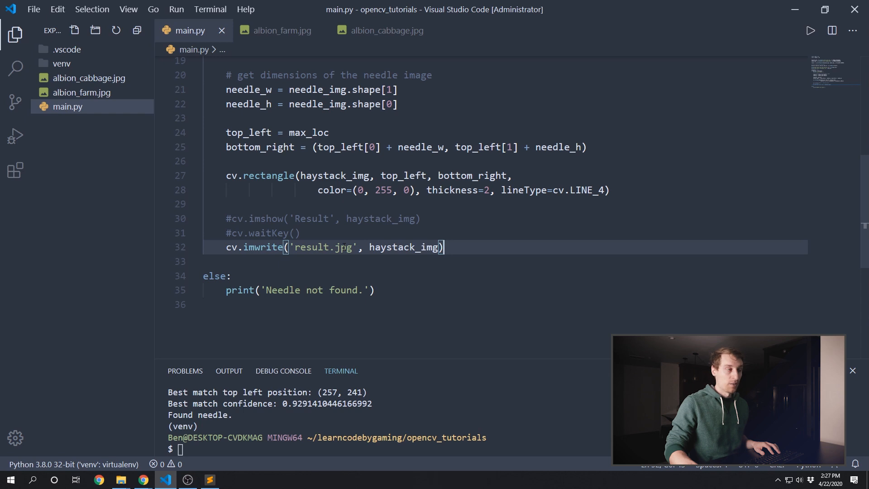
pyautogui.write('python main.py')
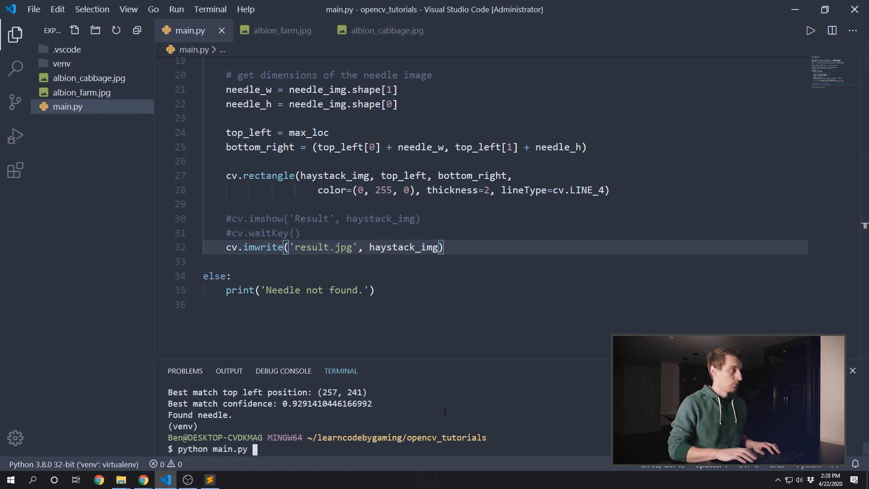
# Step: Run the script and open the generated result.jpg with the green-boxed cabbage
pyautogui.press('Return')
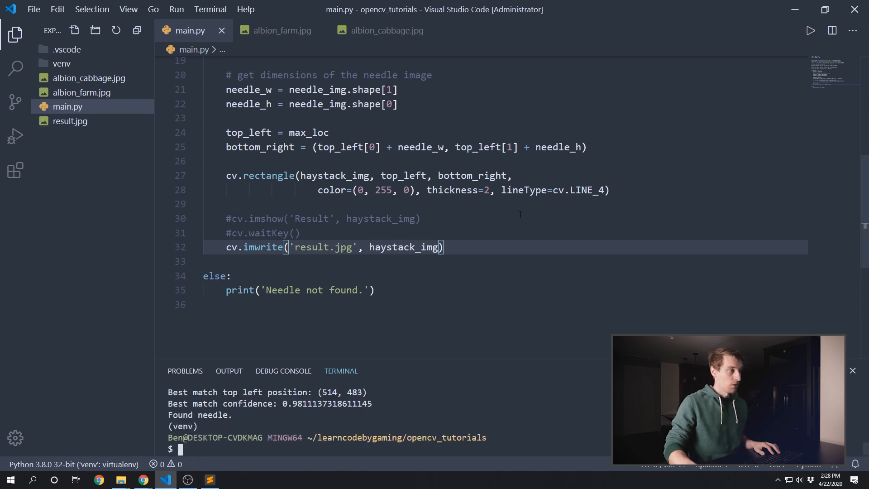
pyautogui.click(69, 121)
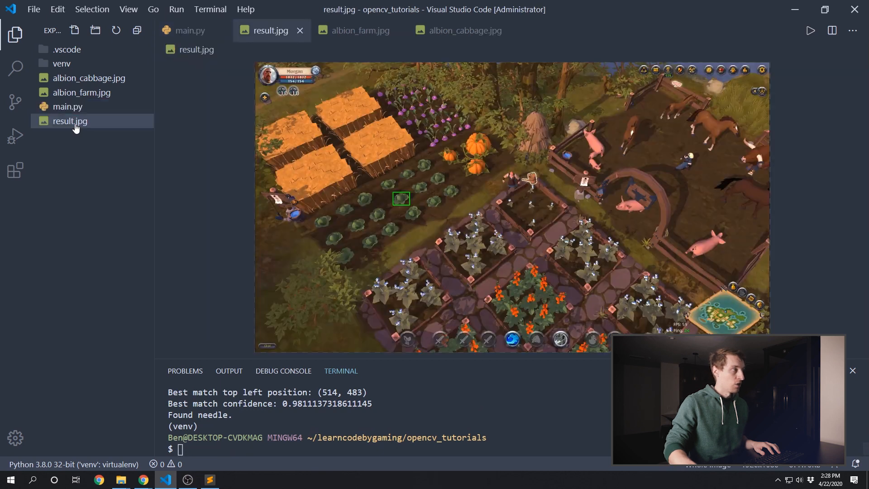
pyautogui.moveTo(486, 151)
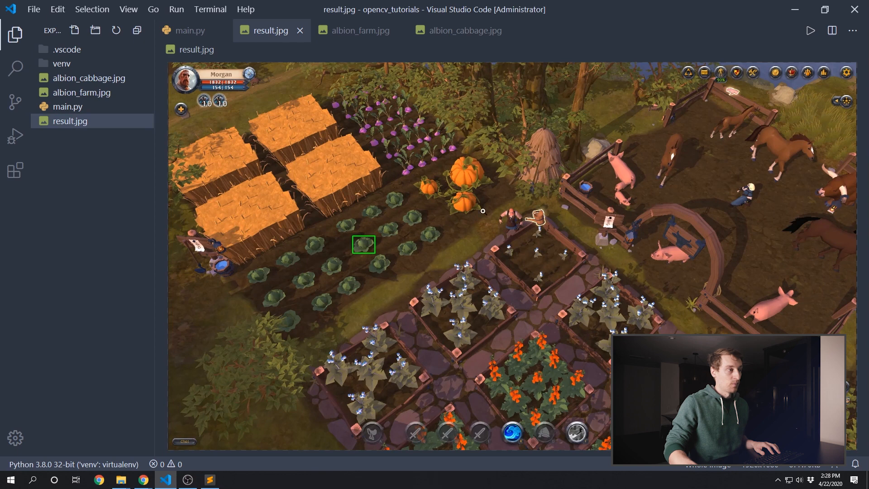
pyautogui.moveTo(429, 266)
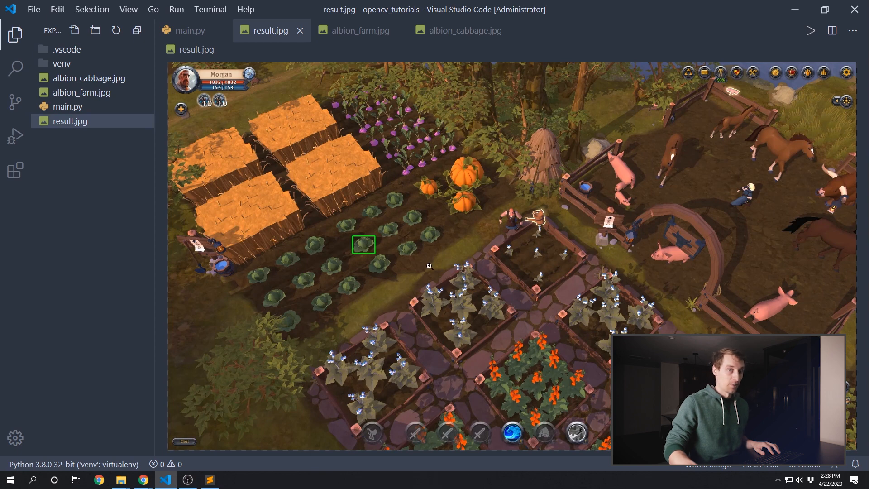